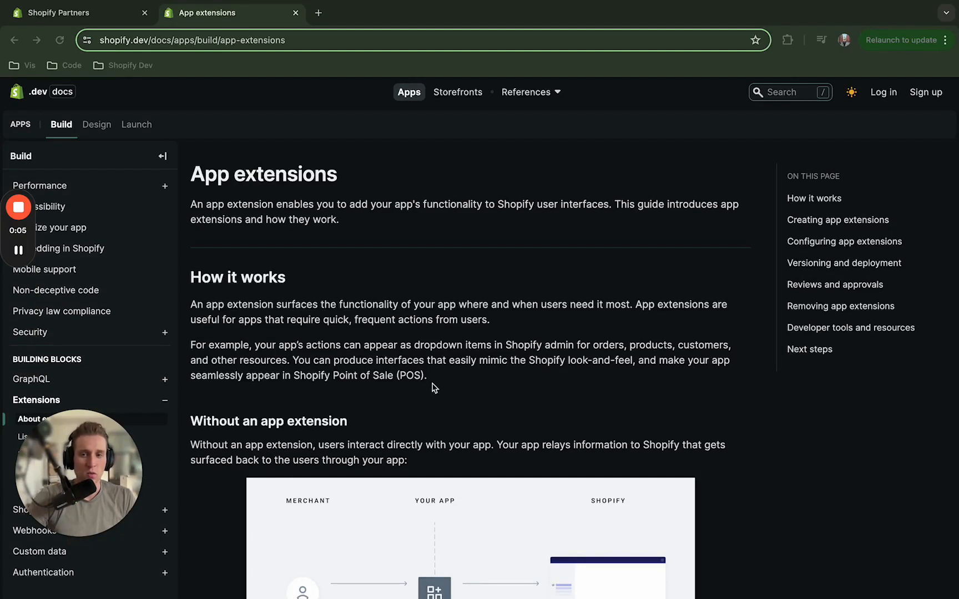
{"action": "mouse_move", "coordinate": [483, 348]}
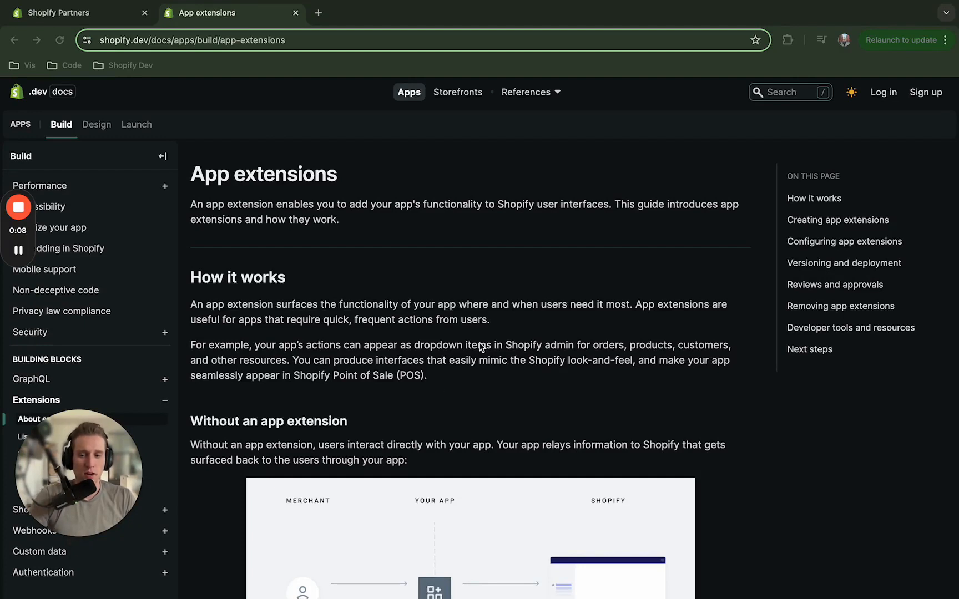
- Run shopify app init to create app-extension-tutorial, then cd into the new project folder
{"action": "scroll", "scroll_direction": "down", "scroll_amount": 3}
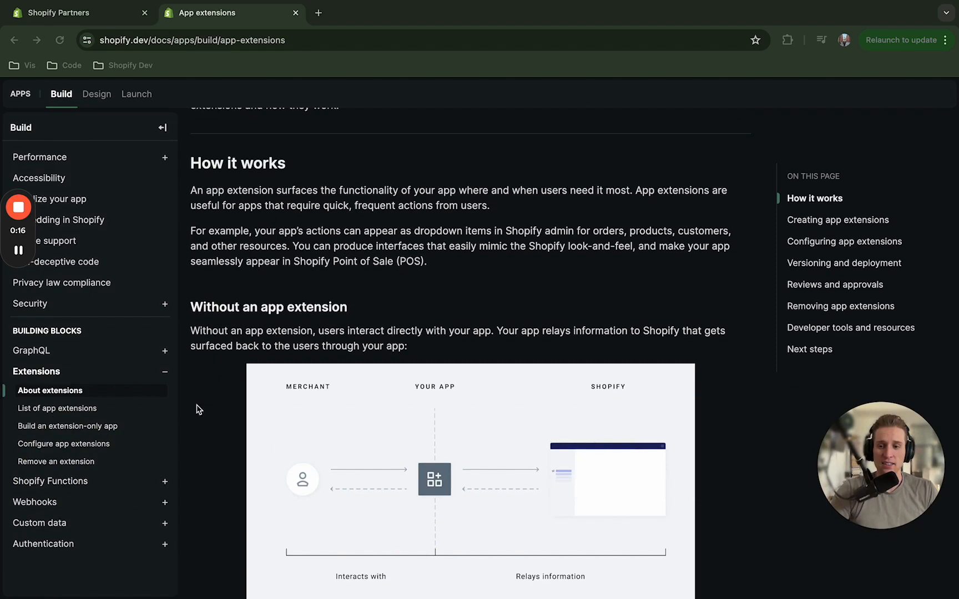
{"action": "left_click", "coordinate": [67, 426]}
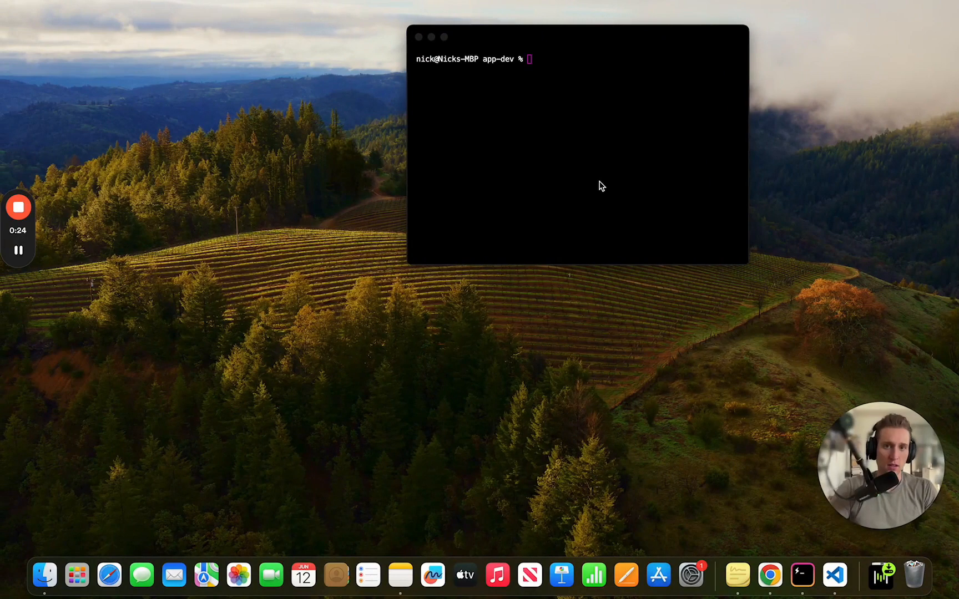
{"action": "type", "text": "shopify app init"}
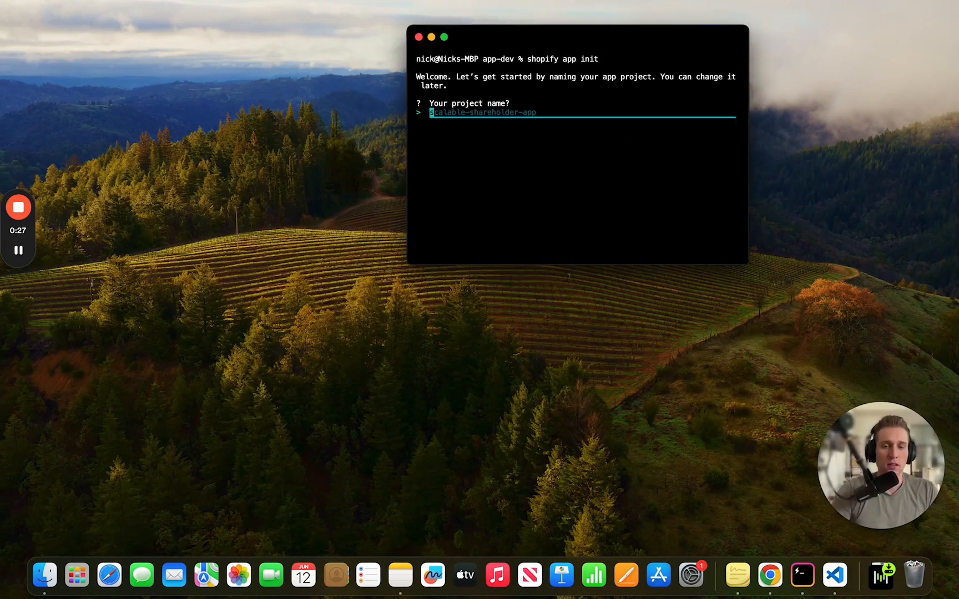
{"action": "mouse_move", "coordinate": [602, 163]}
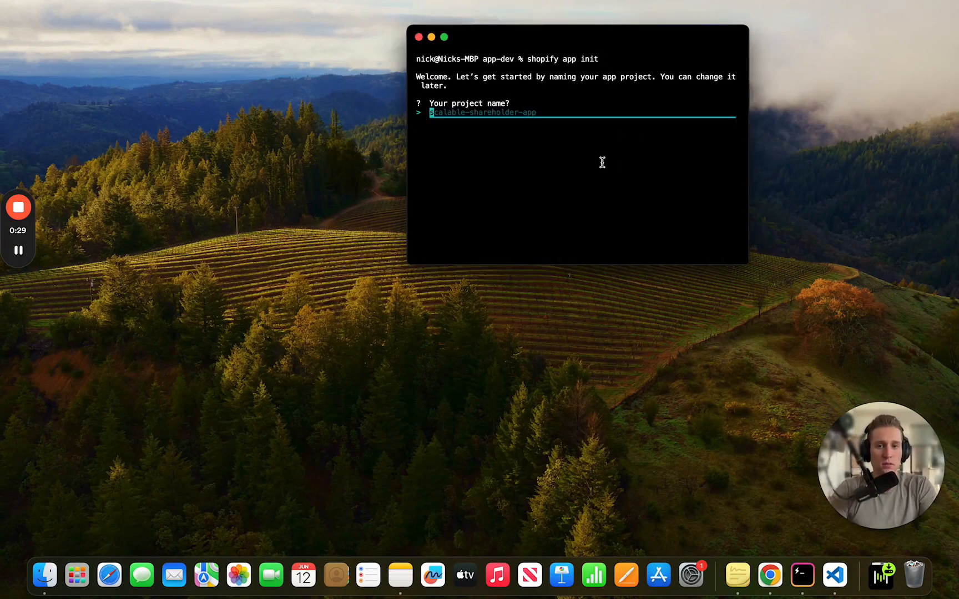
{"action": "type", "text": "app-extension-tut"}
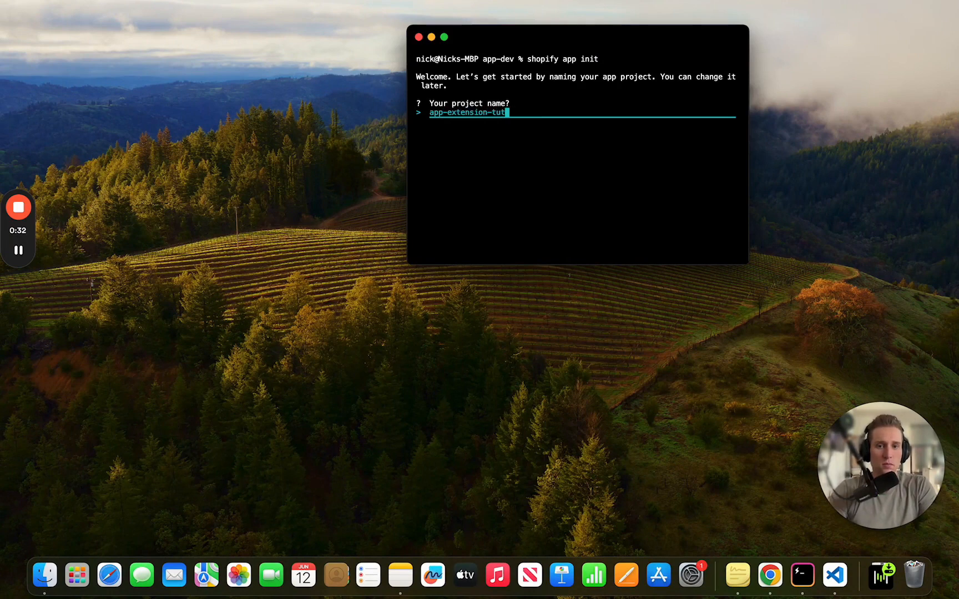
{"action": "key", "text": "enter"}
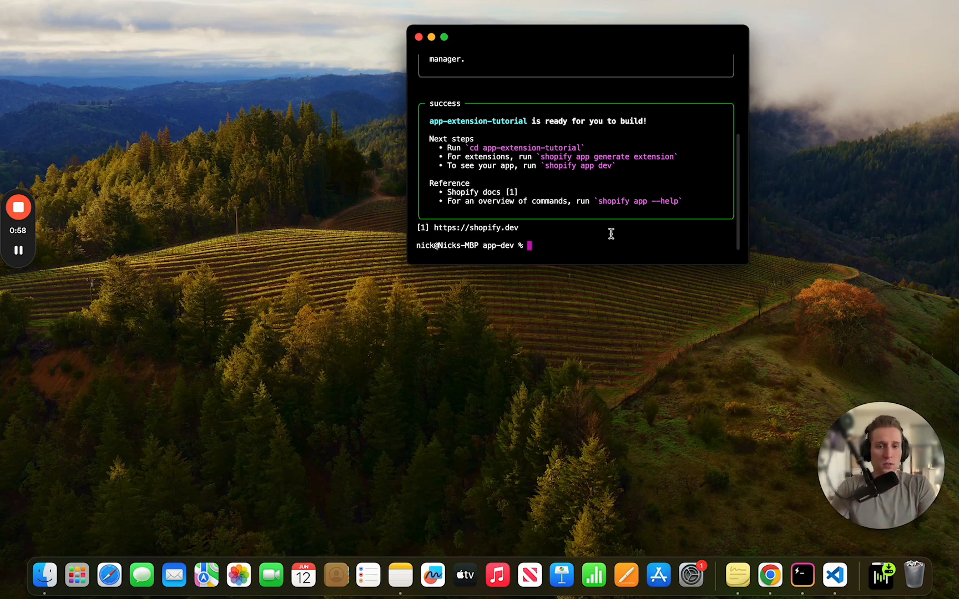
{"action": "type", "text": "cd app-extension-tutorial"}
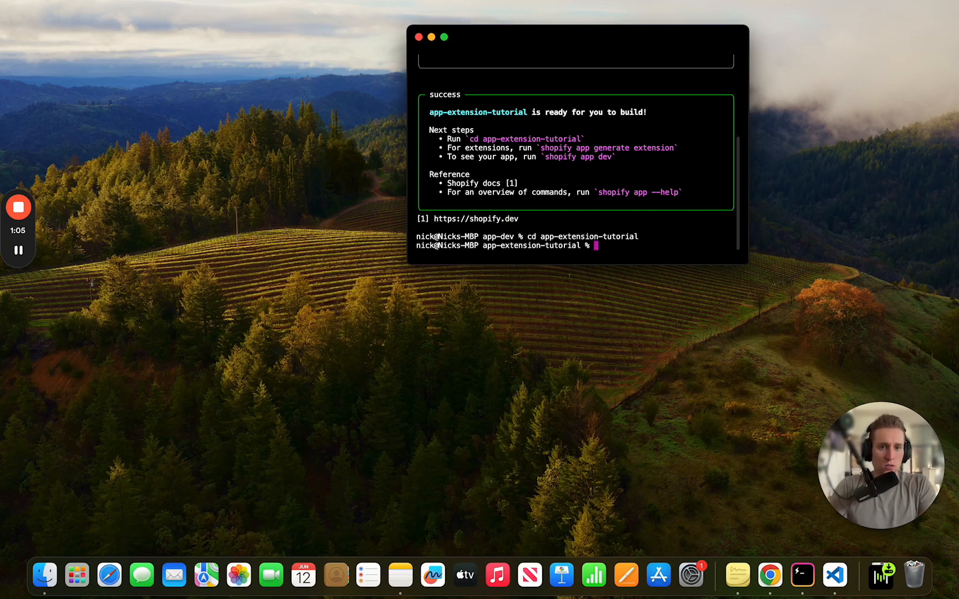
{"action": "mouse_move", "coordinate": [748, 197]}
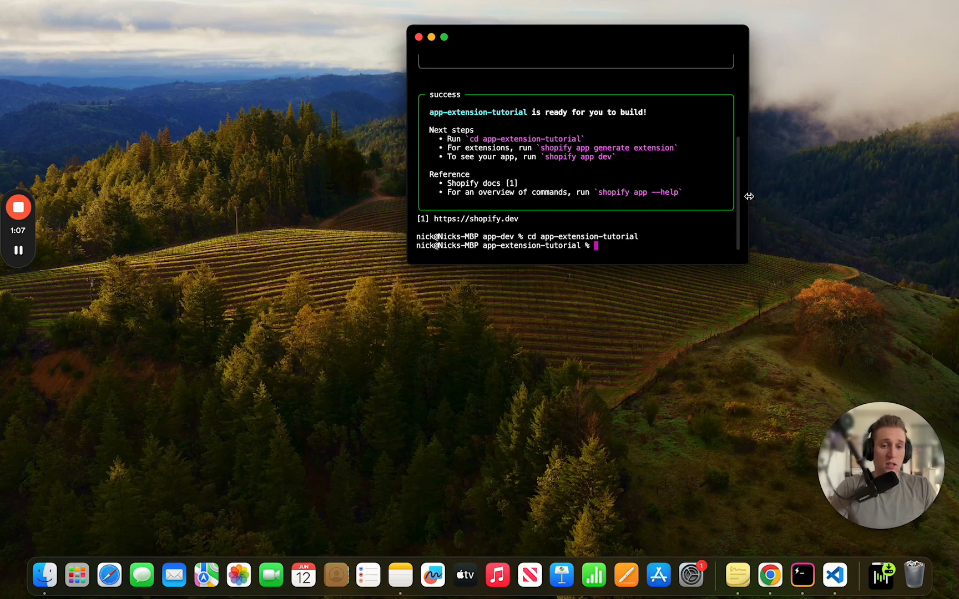
- Run shopify app deploy and register the project as a new app named app-extension-tutorial
{"action": "type", "text": "shopify app deploy"}
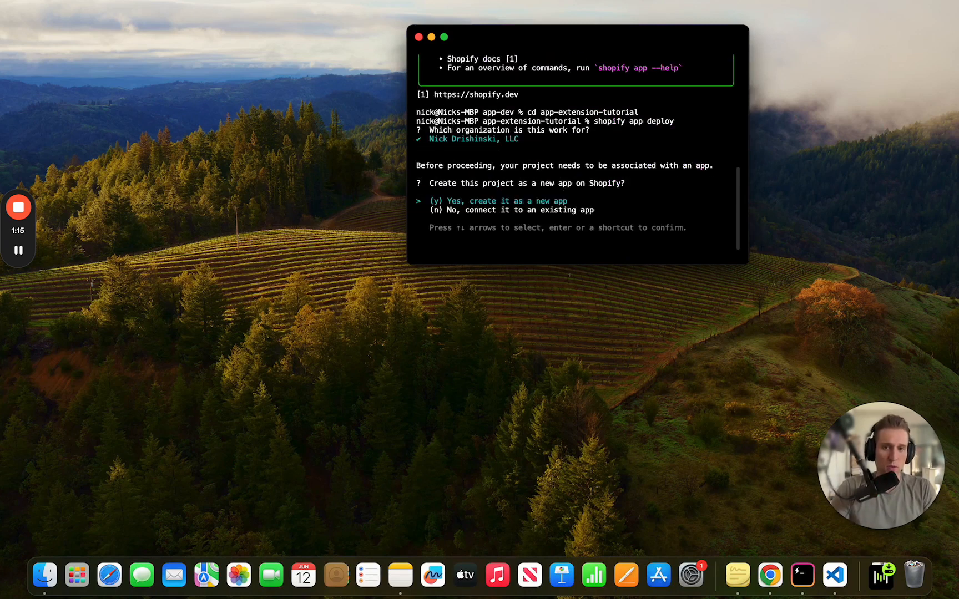
{"action": "mouse_move", "coordinate": [684, 245]}
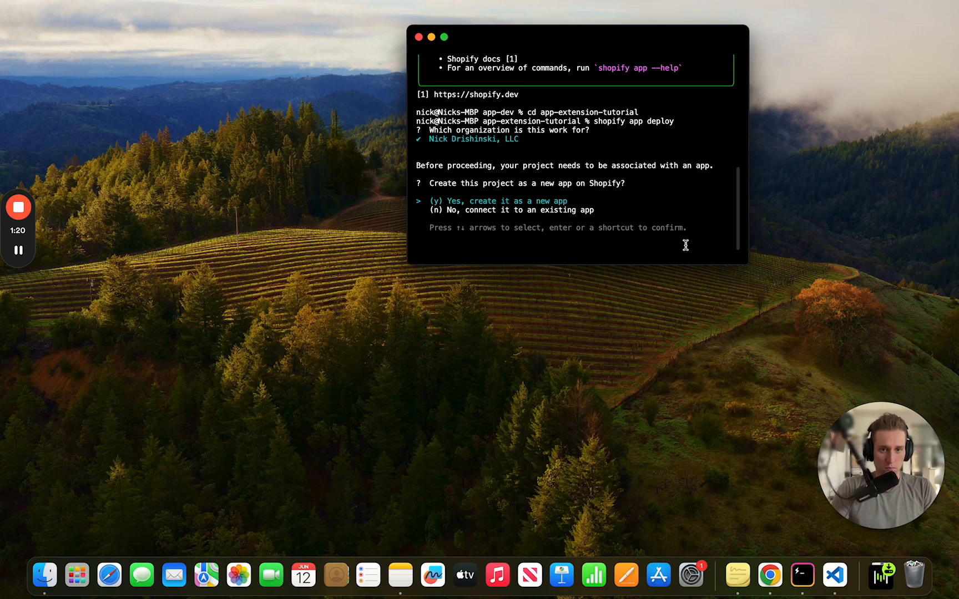
{"action": "key", "text": "enter"}
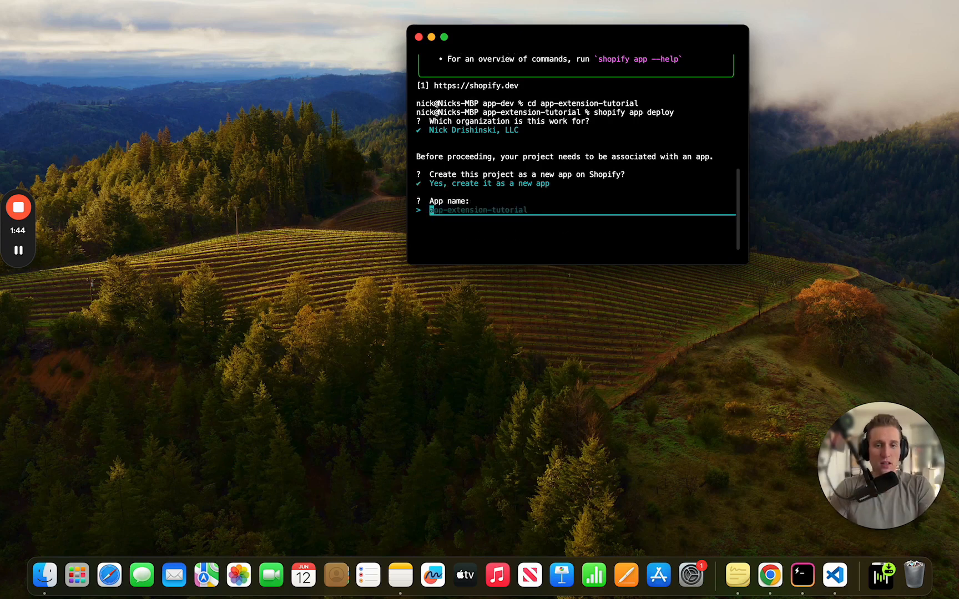
{"action": "type", "text": "sho"}
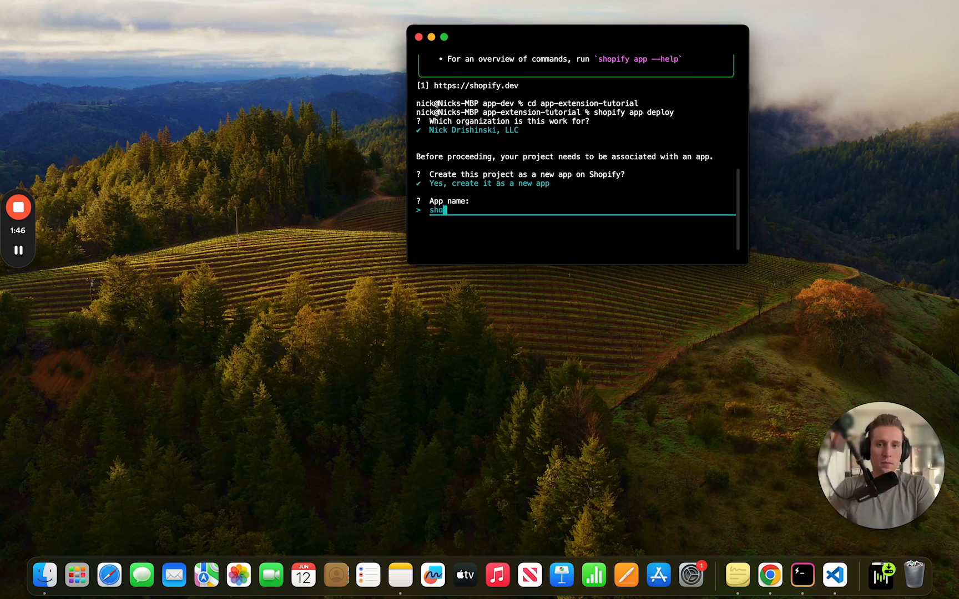
{"action": "type", "text": "app-ex"}
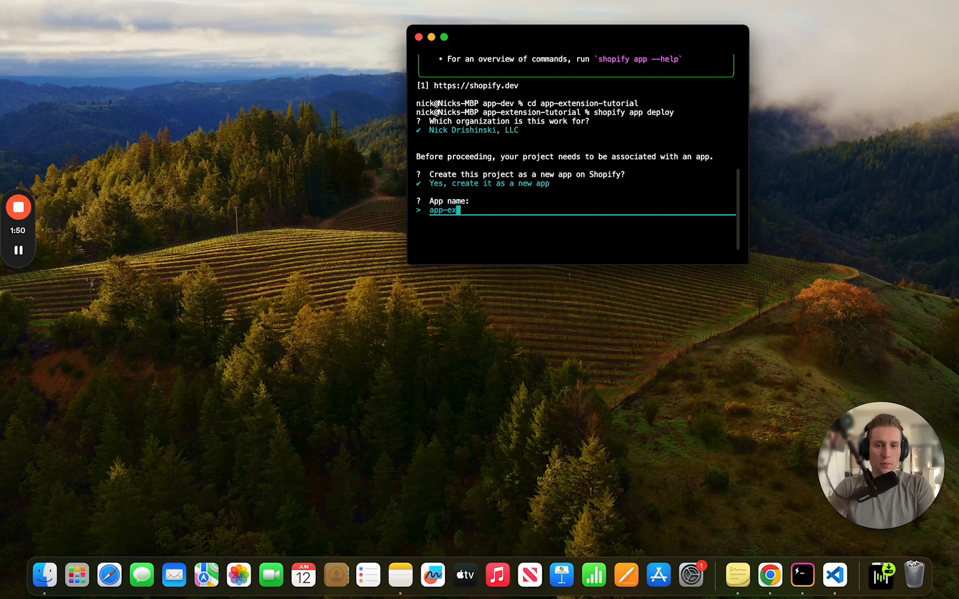
{"action": "key", "text": "enter"}
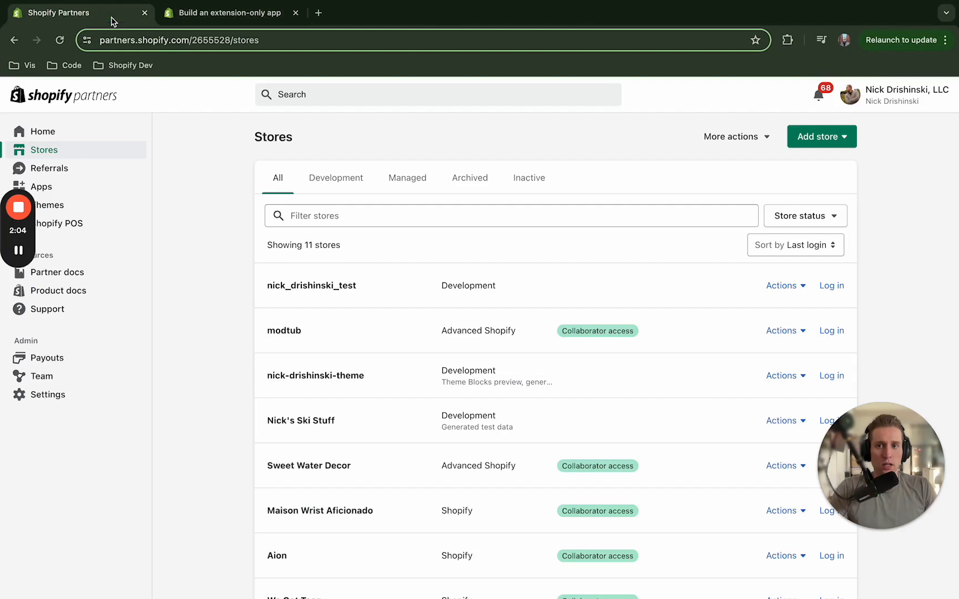
- In Partners, reach app-extension-1's overview and choose custom distribution for it
{"action": "left_click", "coordinate": [41, 187]}
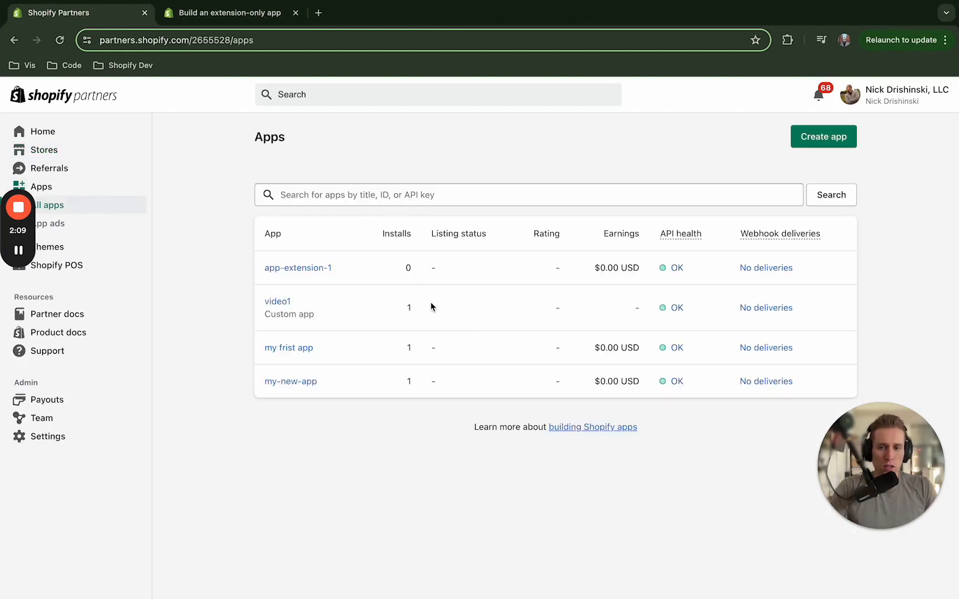
{"action": "left_click", "coordinate": [297, 267]}
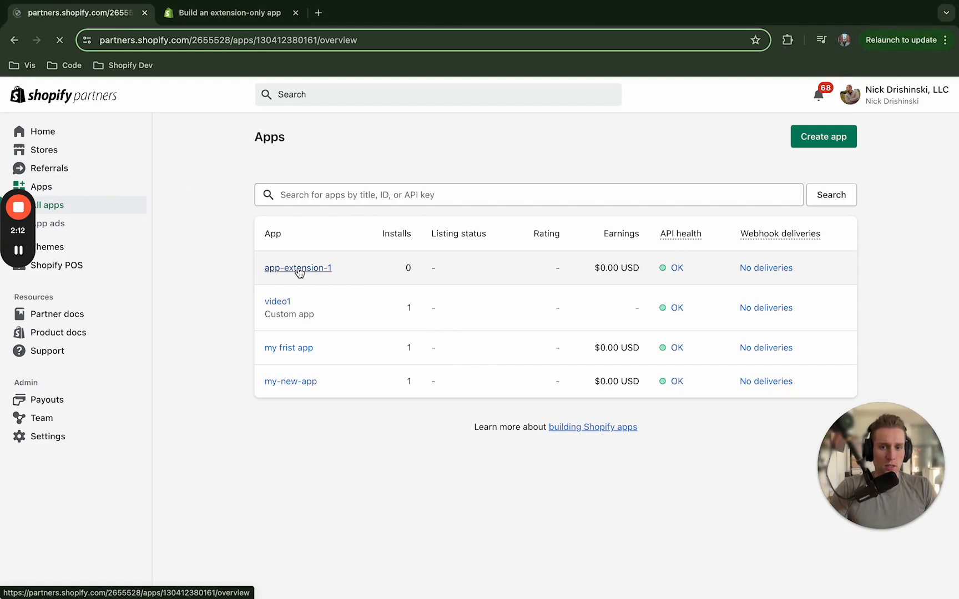
{"action": "left_click", "coordinate": [297, 267]}
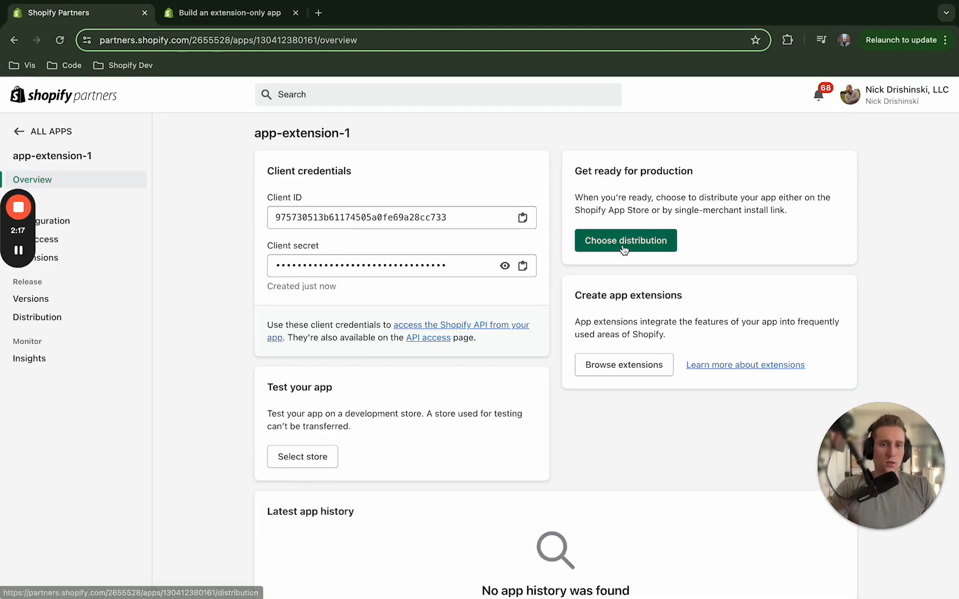
{"action": "left_click", "coordinate": [625, 241]}
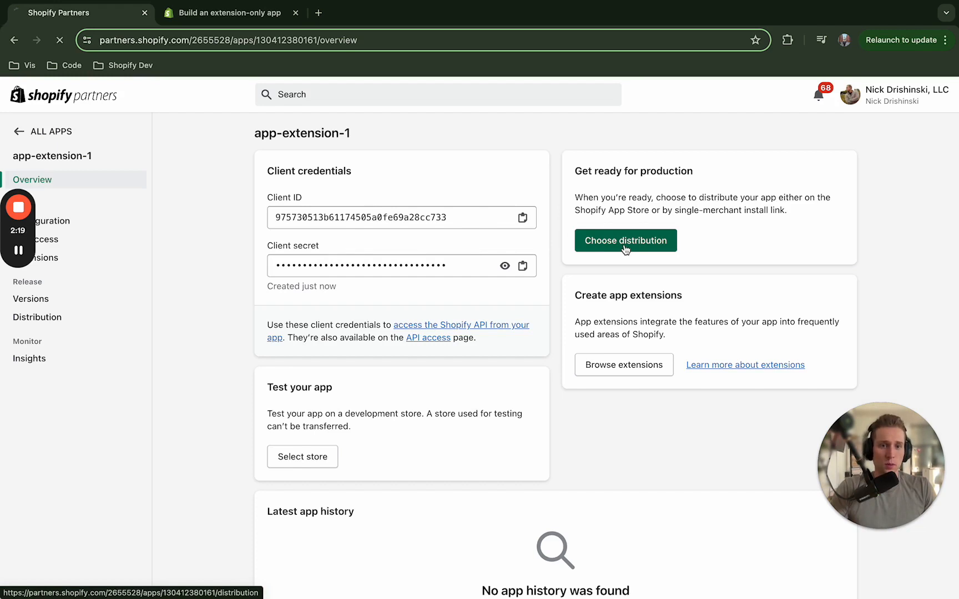
{"action": "left_click", "coordinate": [625, 241]}
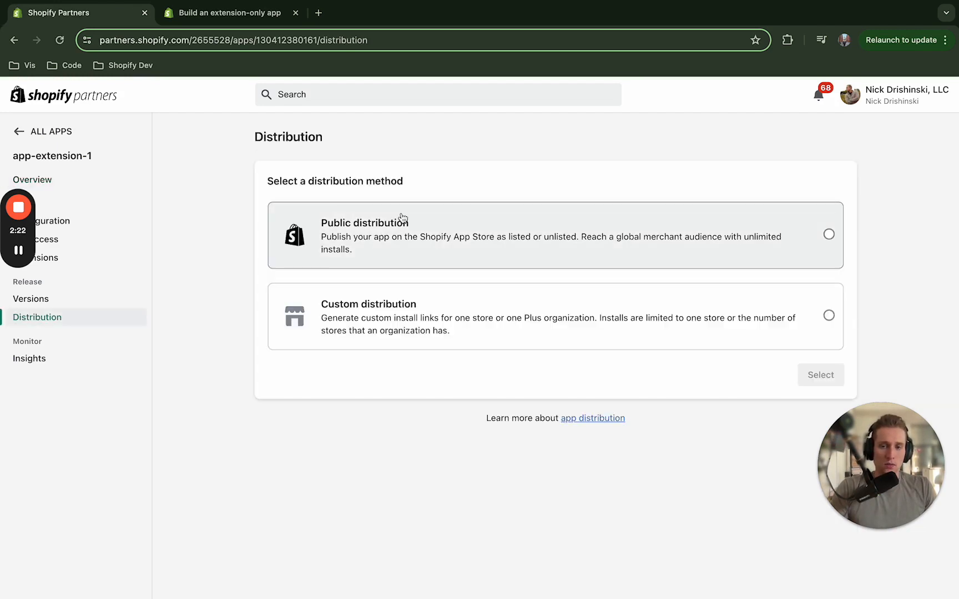
{"action": "mouse_move", "coordinate": [442, 236]}
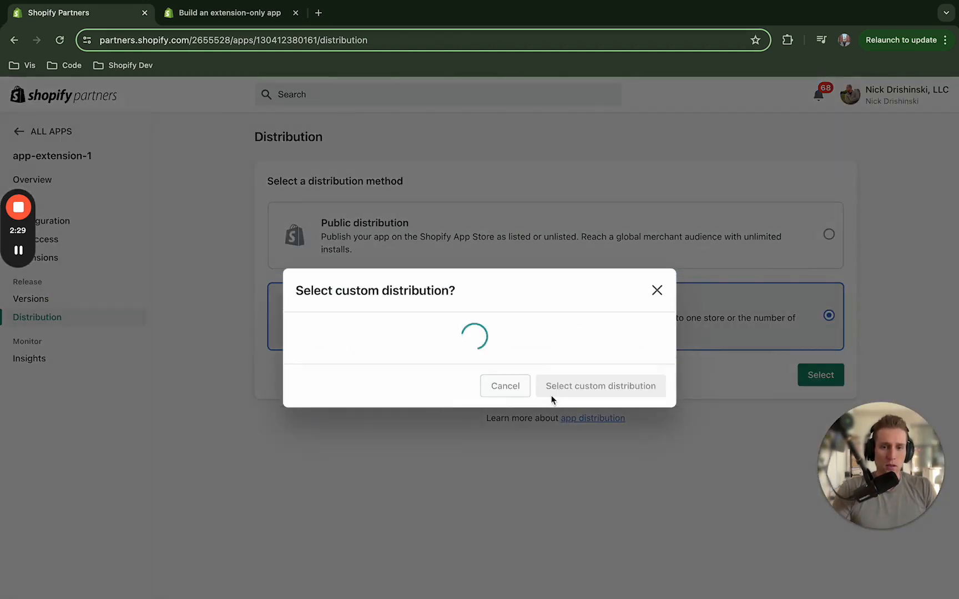
- Confirm custom distribution and generate the install link for the development store
{"action": "left_click", "coordinate": [601, 386]}
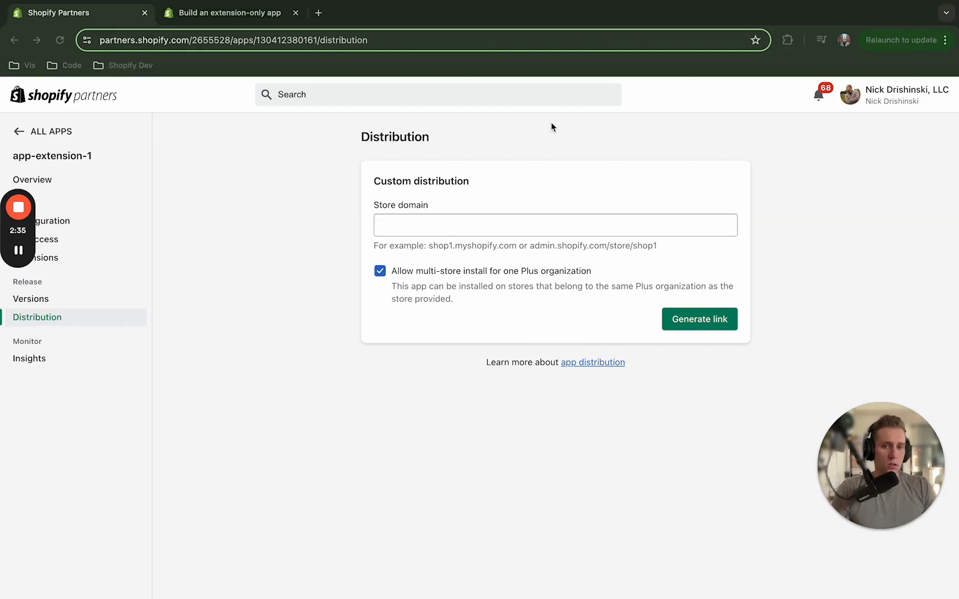
{"action": "left_click", "coordinate": [699, 319]}
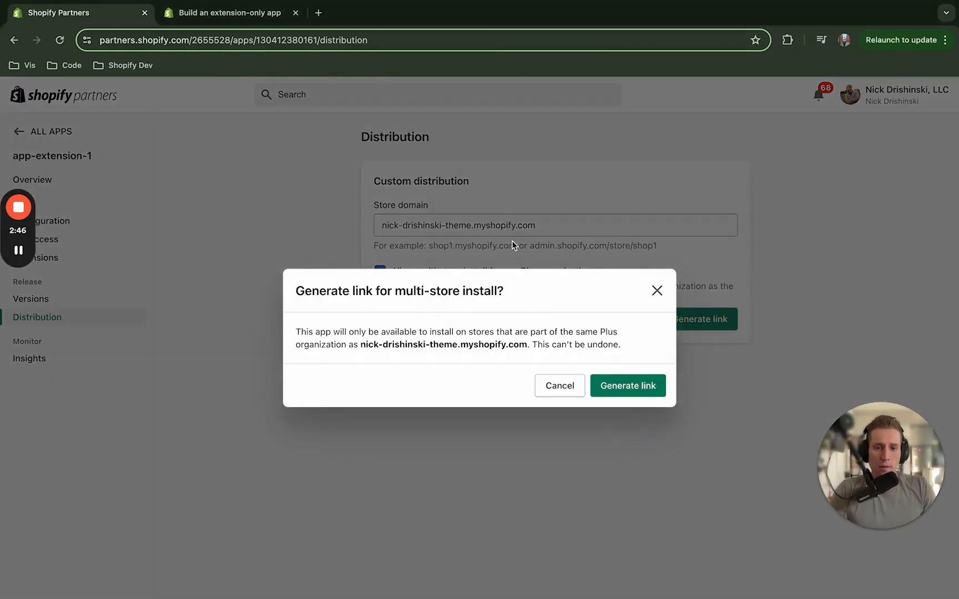
{"action": "left_click", "coordinate": [627, 385]}
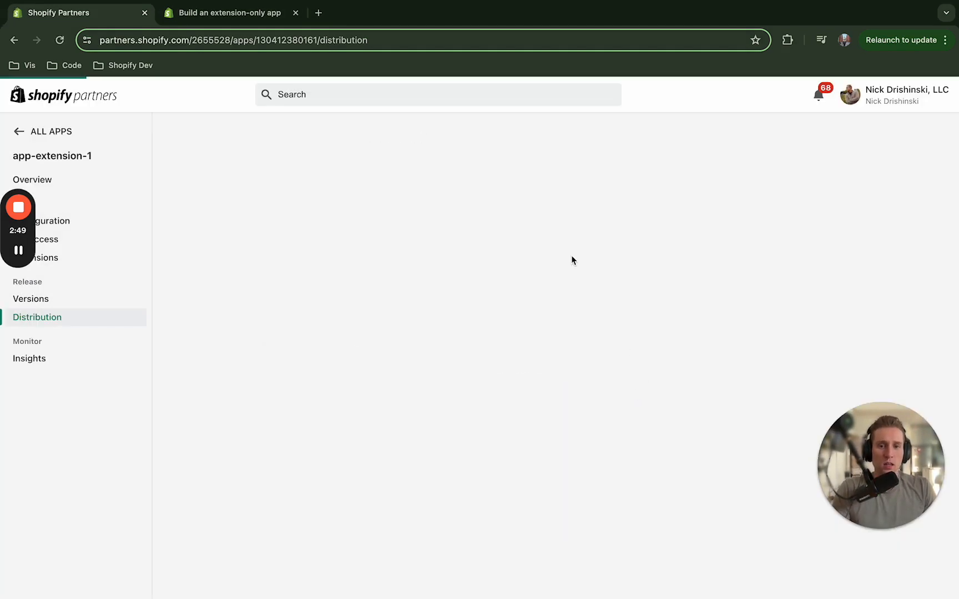
- Accept the install so app-extension-1 appears among the store's installed apps
{"action": "left_click", "coordinate": [715, 263]}
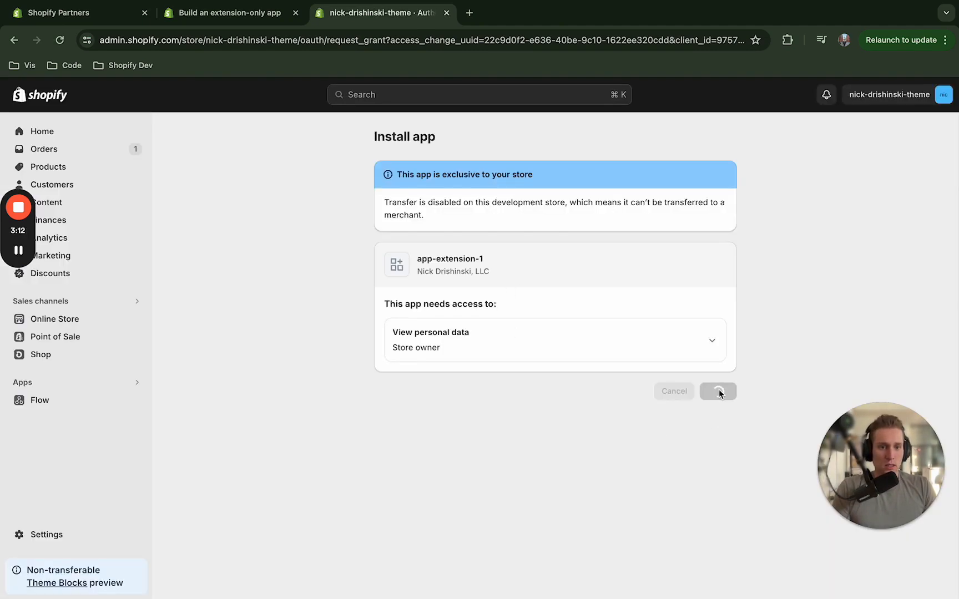
{"action": "left_click", "coordinate": [718, 392]}
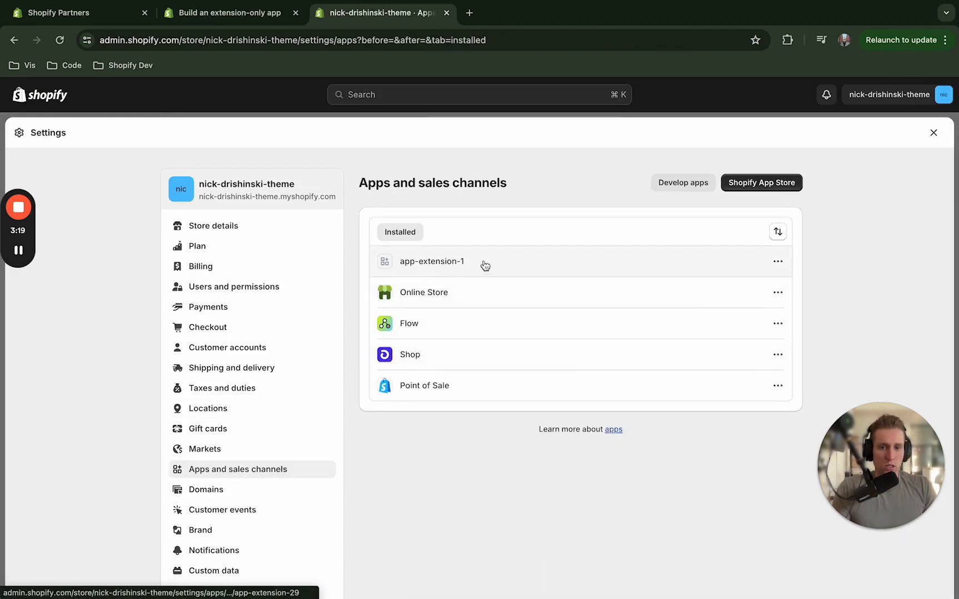
{"action": "mouse_move", "coordinate": [549, 323]}
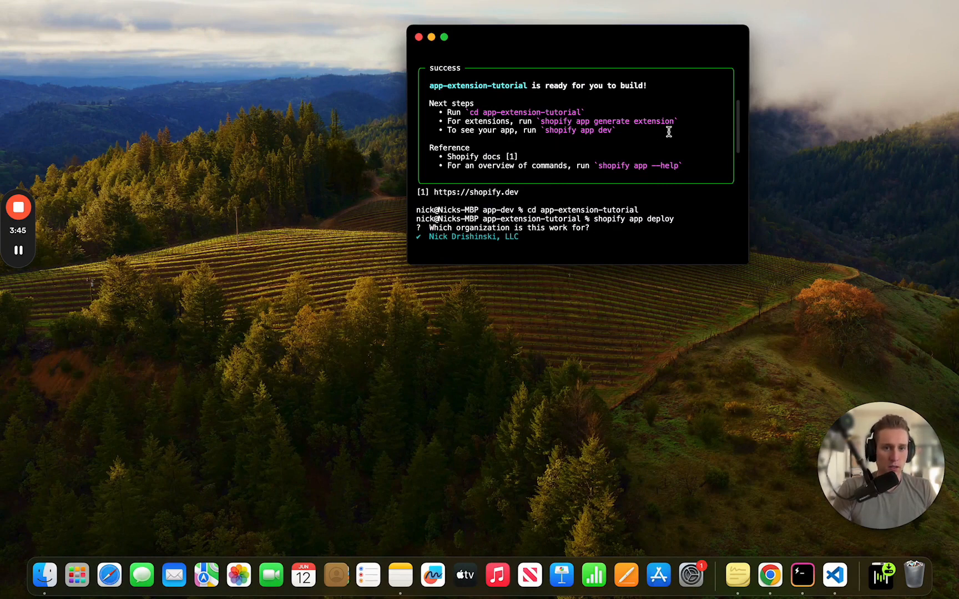
- Start shopify app generate extension and confirm the organization it belongs to
{"action": "left_click_drag", "start_coordinate": [542, 121], "coordinate": [668, 121]}
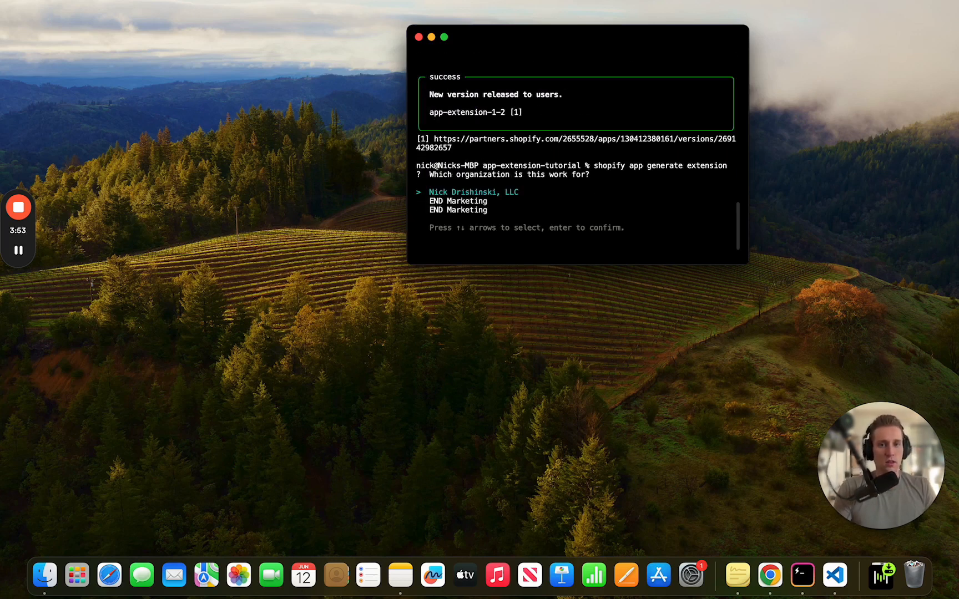
{"action": "key", "text": "enter"}
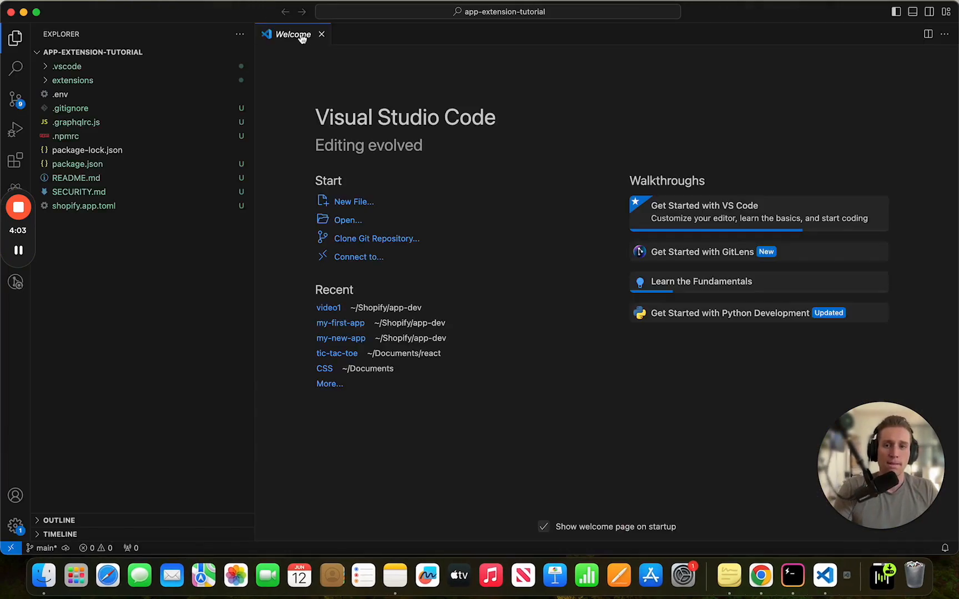
- Dismiss the VS Code Welcome tab and browse the app-extension-tutorial files in the Explorer
{"action": "left_click", "coordinate": [321, 33]}
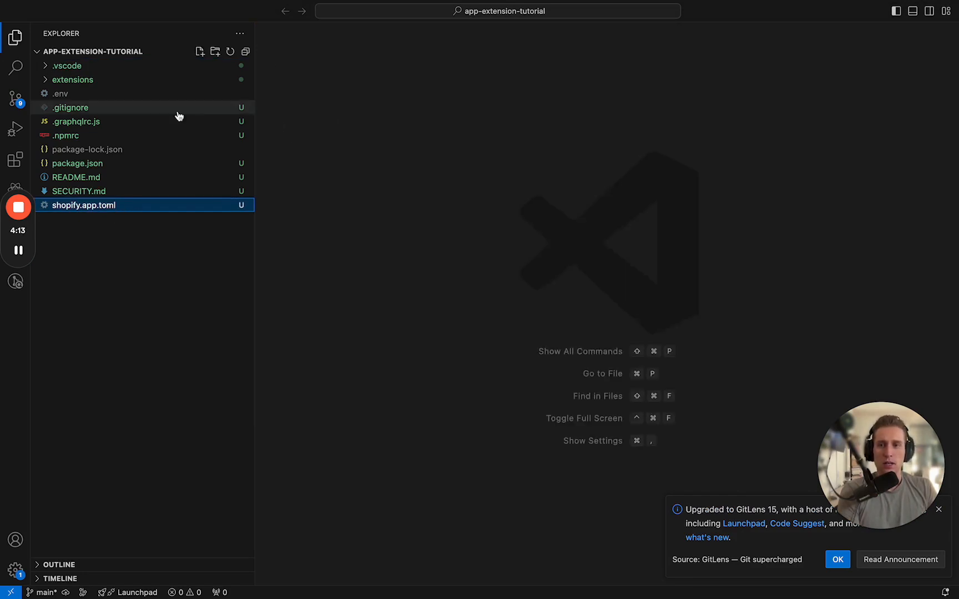
{"action": "left_click", "coordinate": [72, 80]}
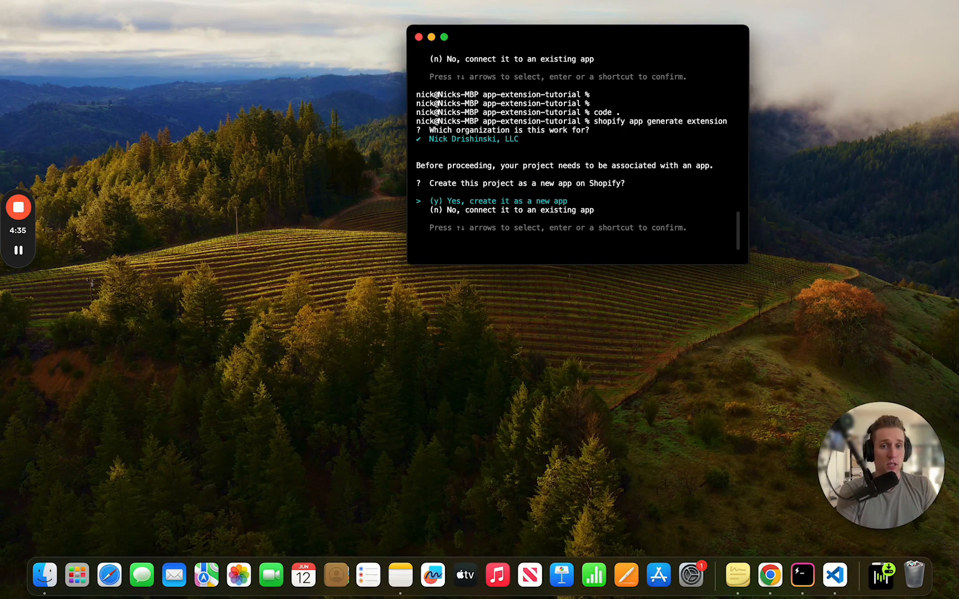
- Connect the extension to existing app app-extension-1 and proceed to choosing the extension type
{"action": "key", "text": "down"}
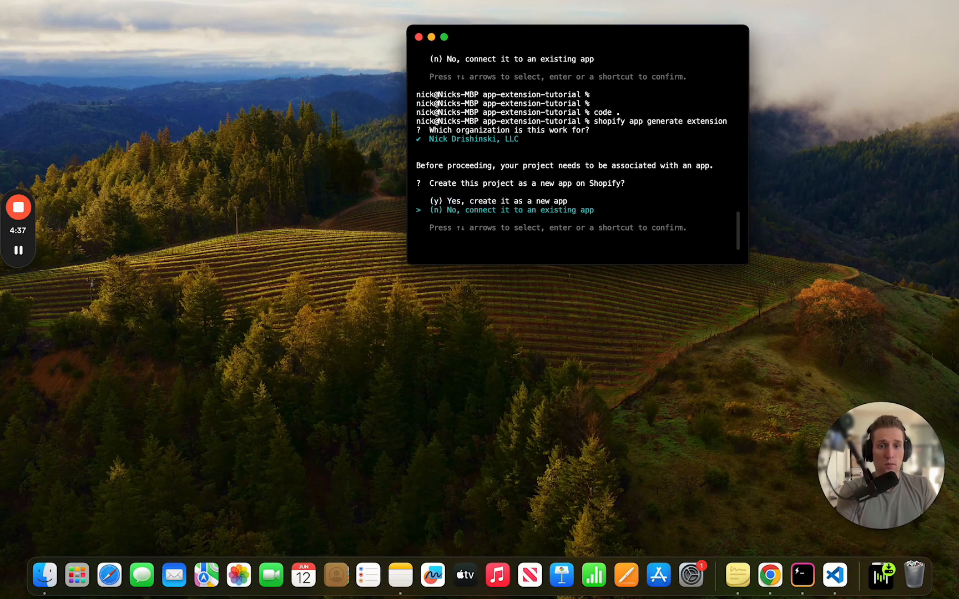
{"action": "key", "text": "enter"}
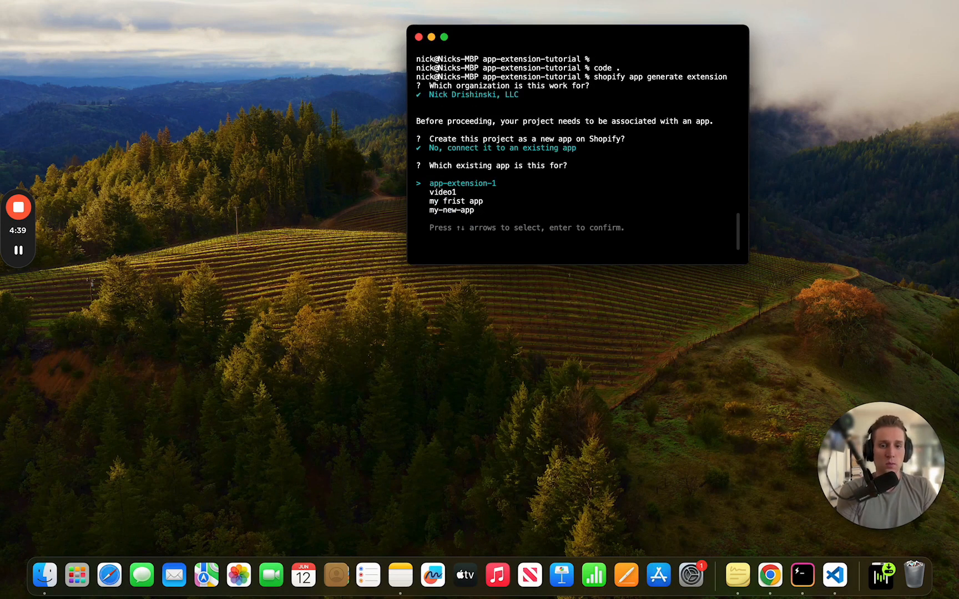
{"action": "key", "text": "enter"}
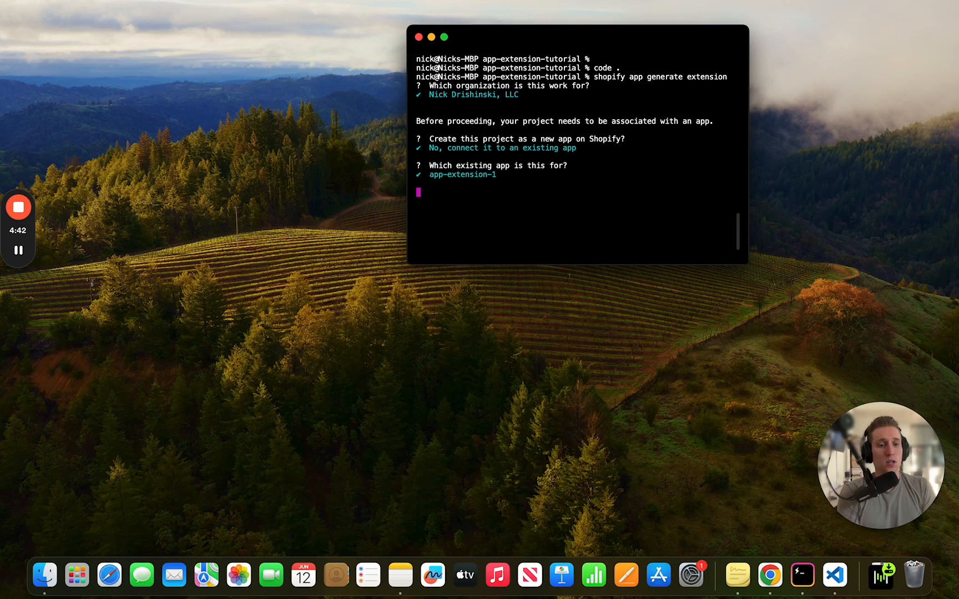
{"action": "key", "text": "enter"}
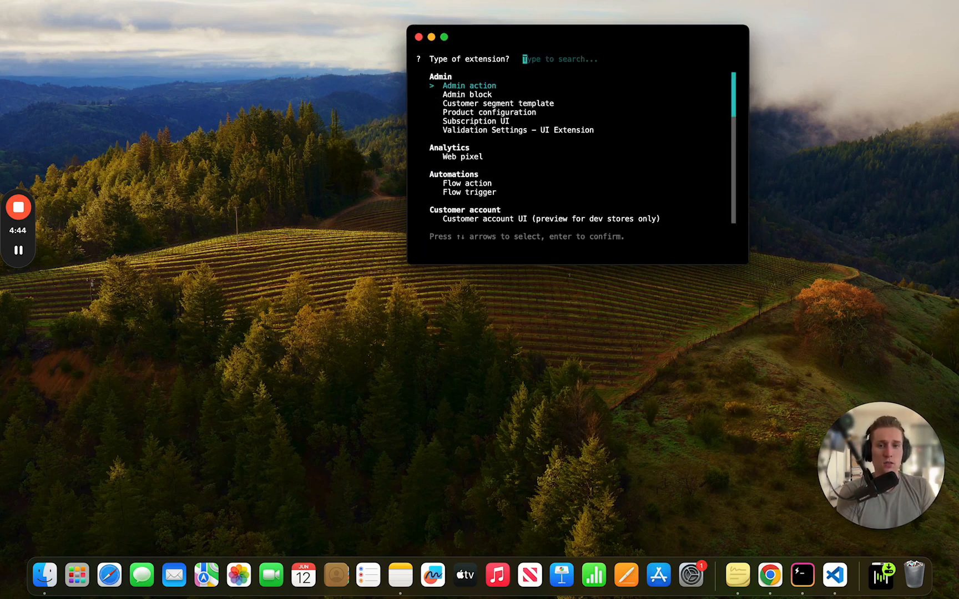
{"action": "mouse_move", "coordinate": [567, 242]}
{"action": "type", "text": "theme-app-extension-demo"}
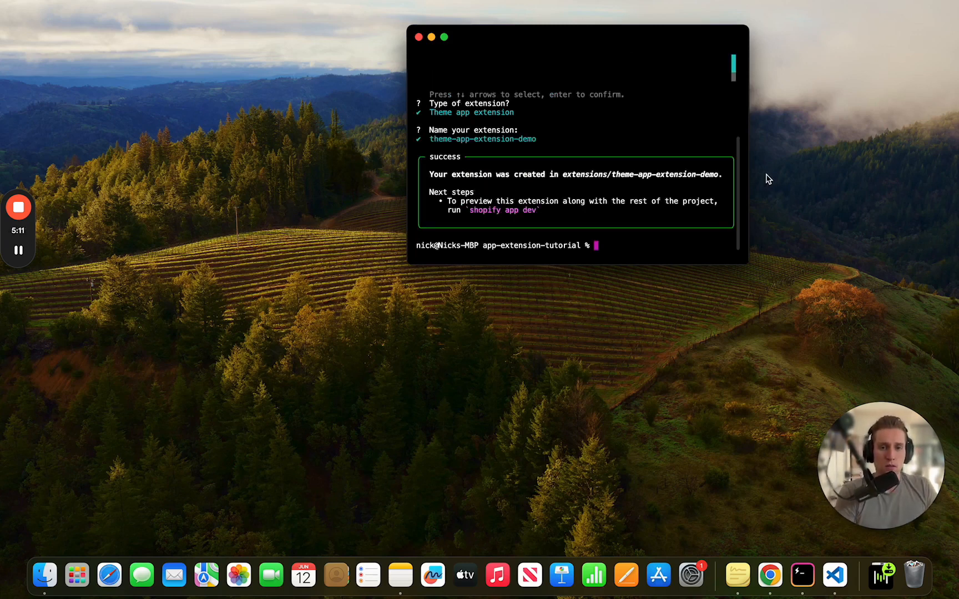
{"action": "mouse_move", "coordinate": [707, 229]}
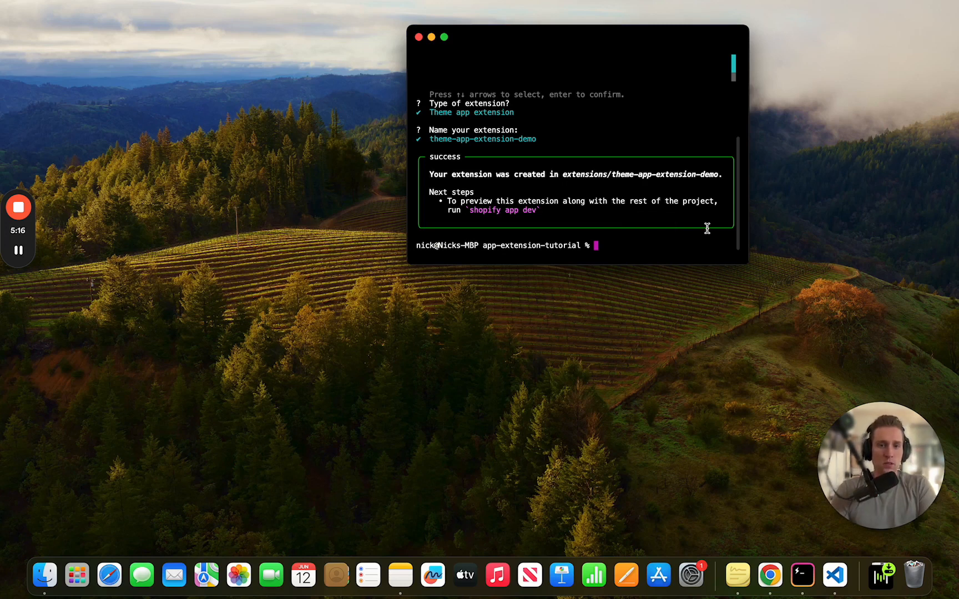
- Run shopify app dev and select the store to preview the extension on
{"action": "type", "text": "shopify app dev"}
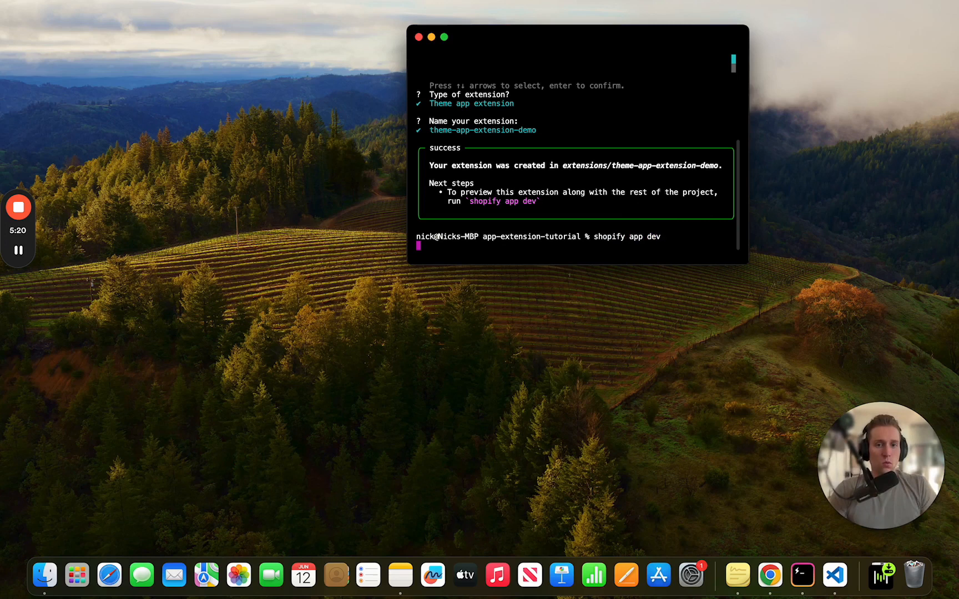
{"action": "key", "text": "enter"}
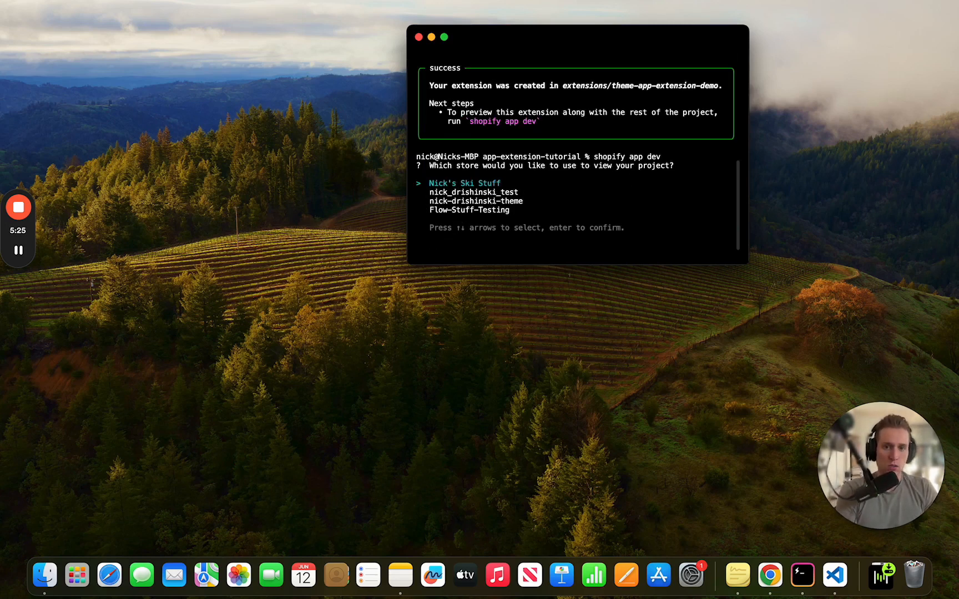
{"action": "key", "text": "down"}
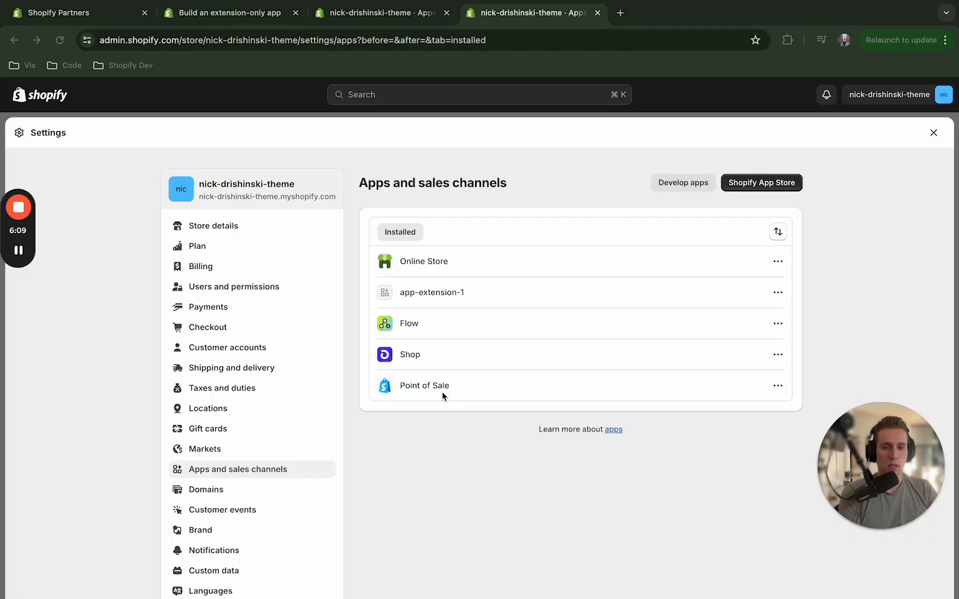
{"action": "mouse_move", "coordinate": [489, 304]}
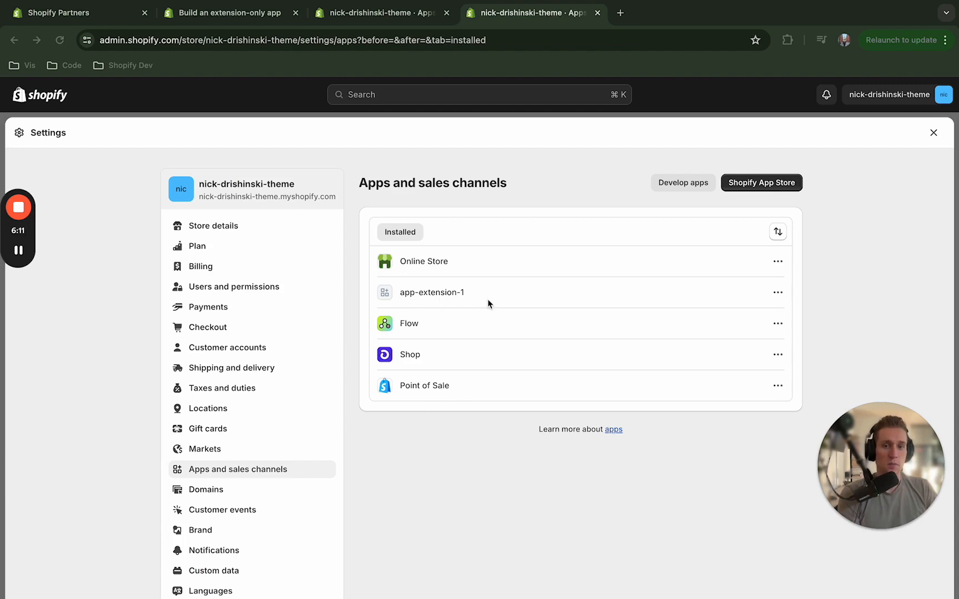
{"action": "mouse_move", "coordinate": [412, 301]}
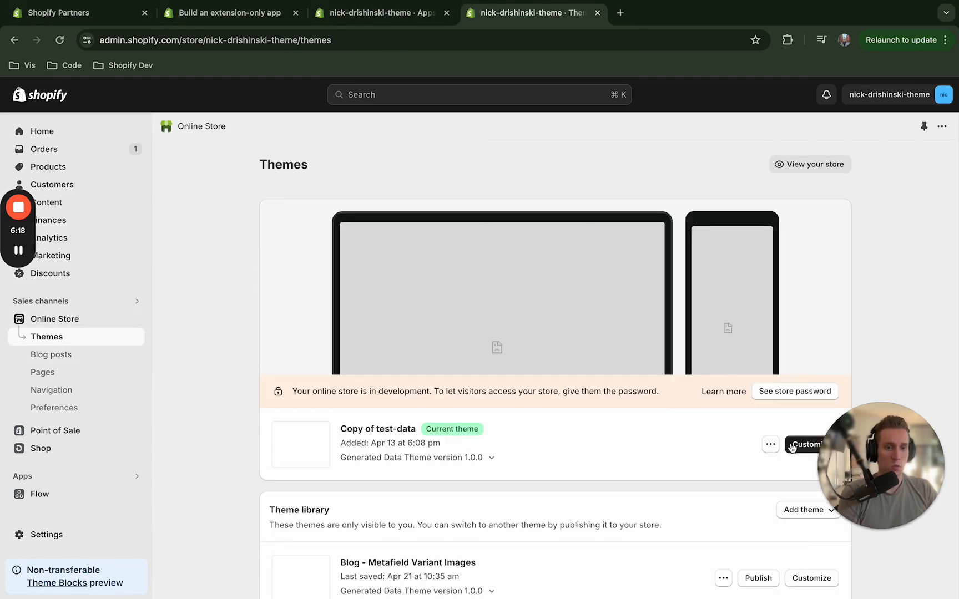
- Customize the current theme on the Default product template and list app-provided sections to add
{"action": "left_click", "coordinate": [805, 445]}
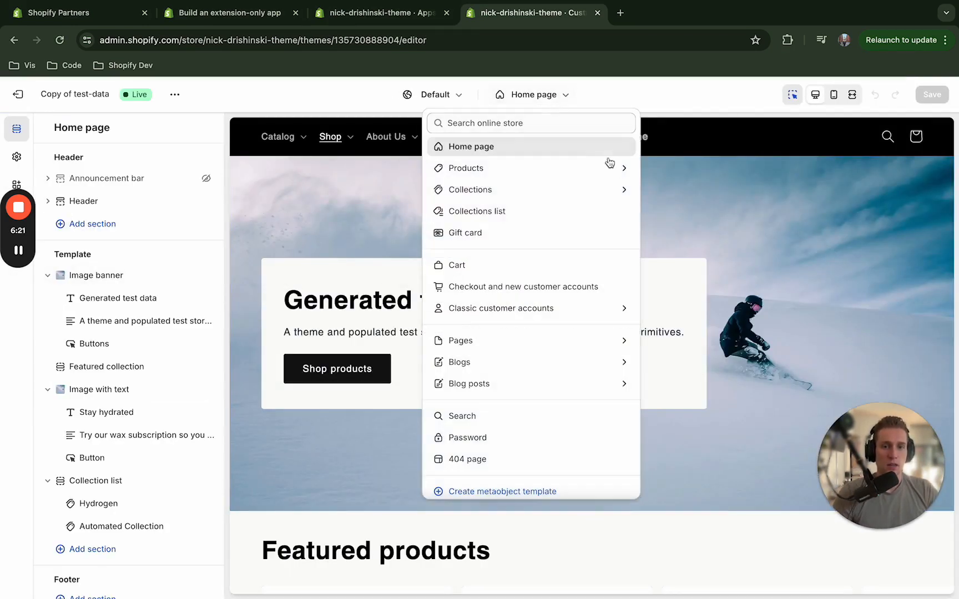
{"action": "left_click", "coordinate": [466, 168]}
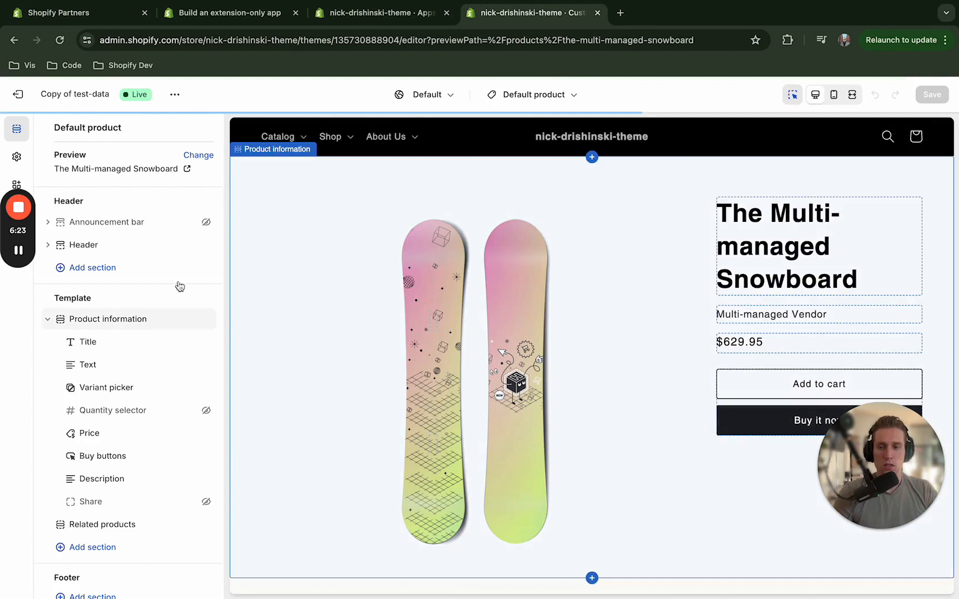
{"action": "left_click", "coordinate": [93, 504]}
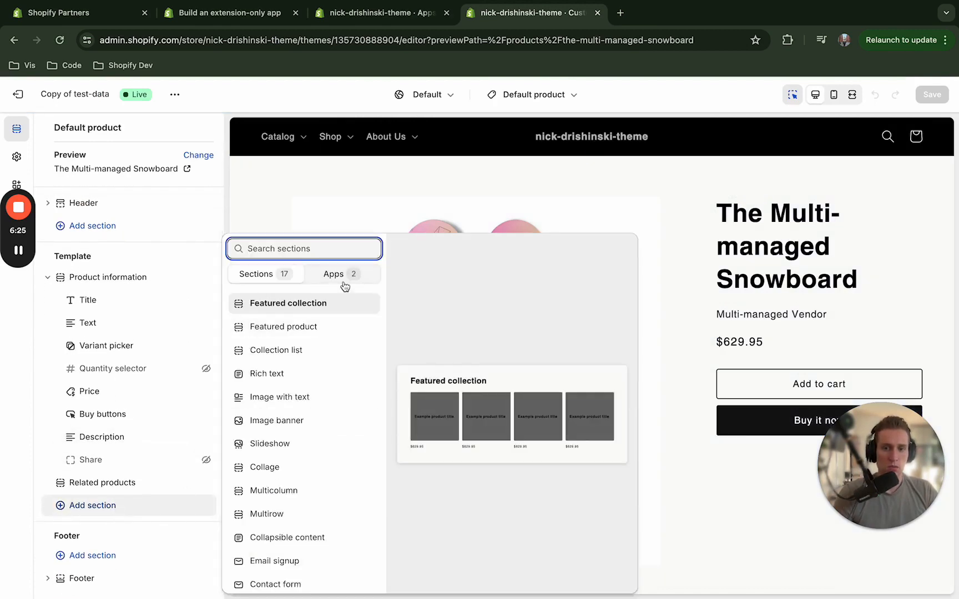
{"action": "left_click", "coordinate": [333, 273]}
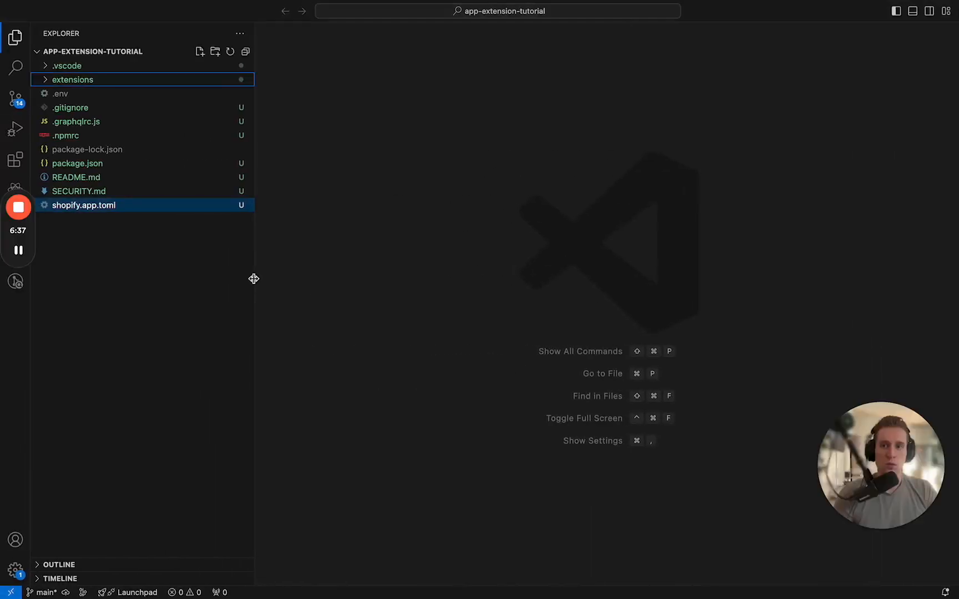
- Expand extensions > theme-app-extension-demo and its assets, then view the stars.liquid snippet
{"action": "left_click", "coordinate": [72, 80]}
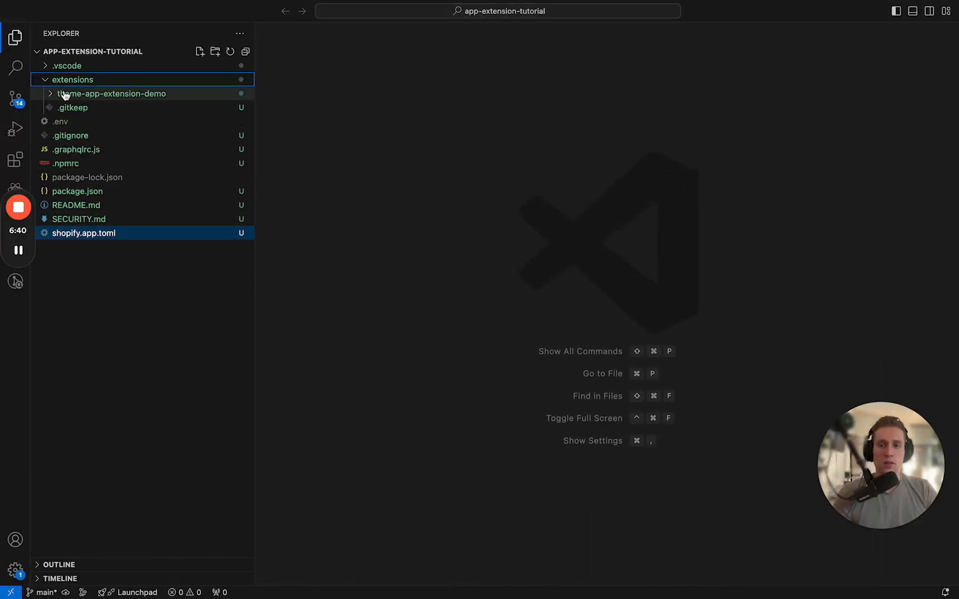
{"action": "left_click", "coordinate": [111, 93]}
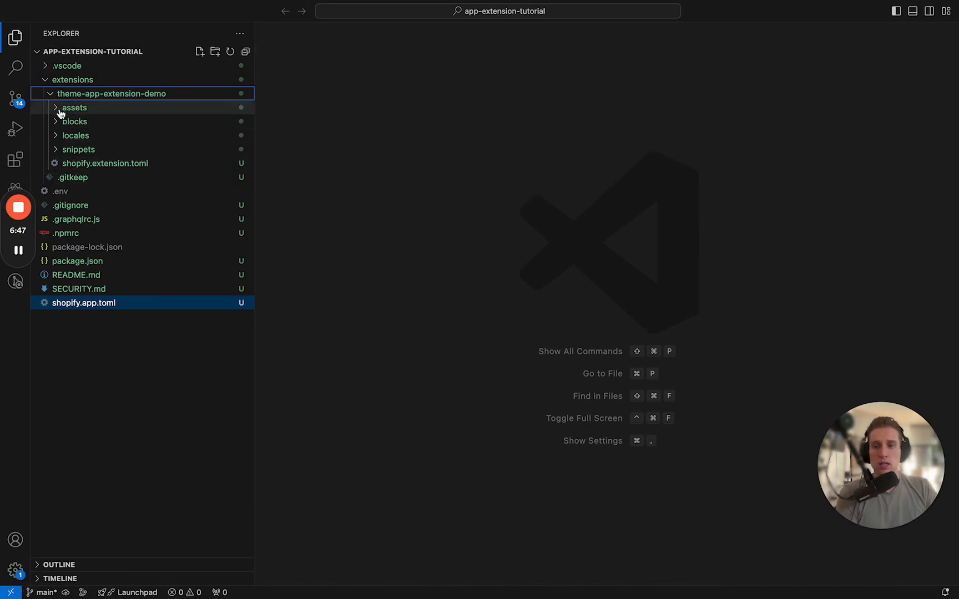
{"action": "left_click", "coordinate": [75, 107]}
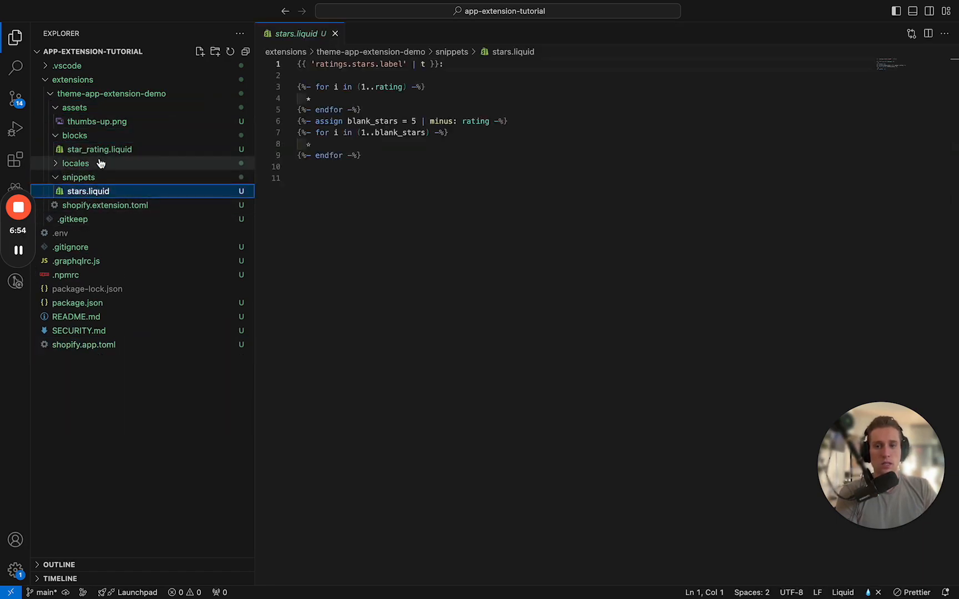
{"action": "left_click", "coordinate": [99, 148]}
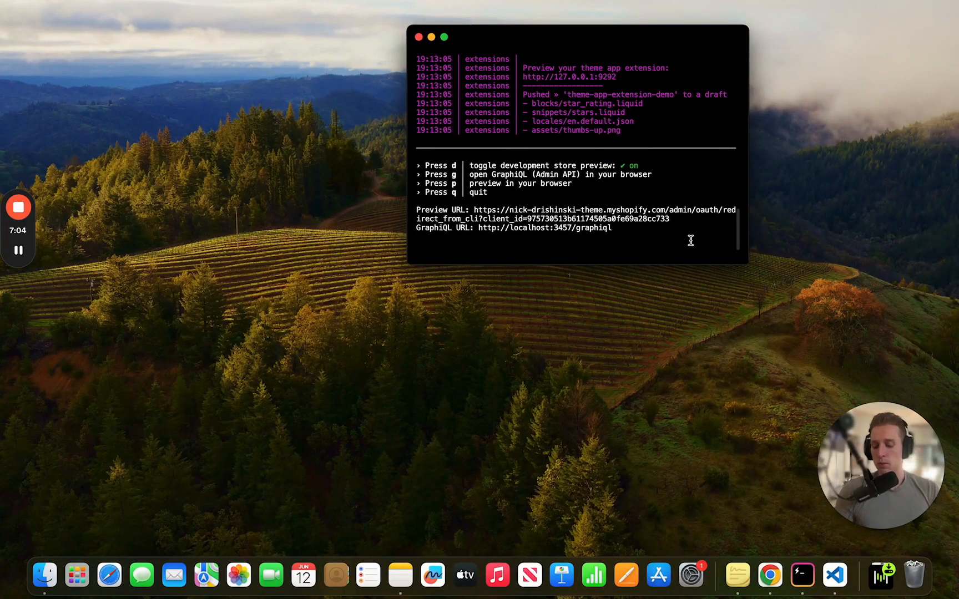
- Stop the dev preview and run shopify app deploy, confirming release of version app-extension-1-3
{"action": "key", "text": "ctrl+c"}
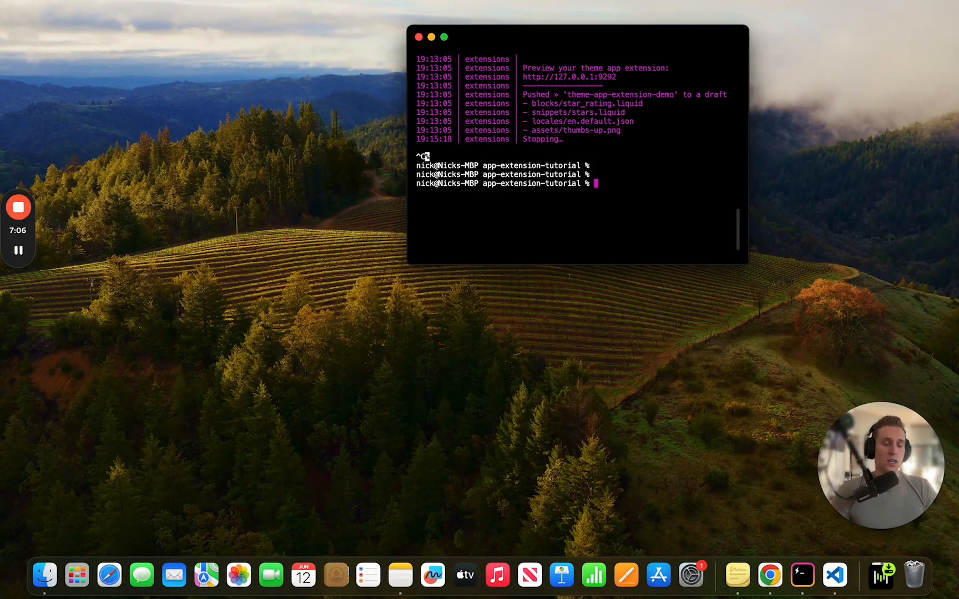
{"action": "type", "text": "shopify app dev"}
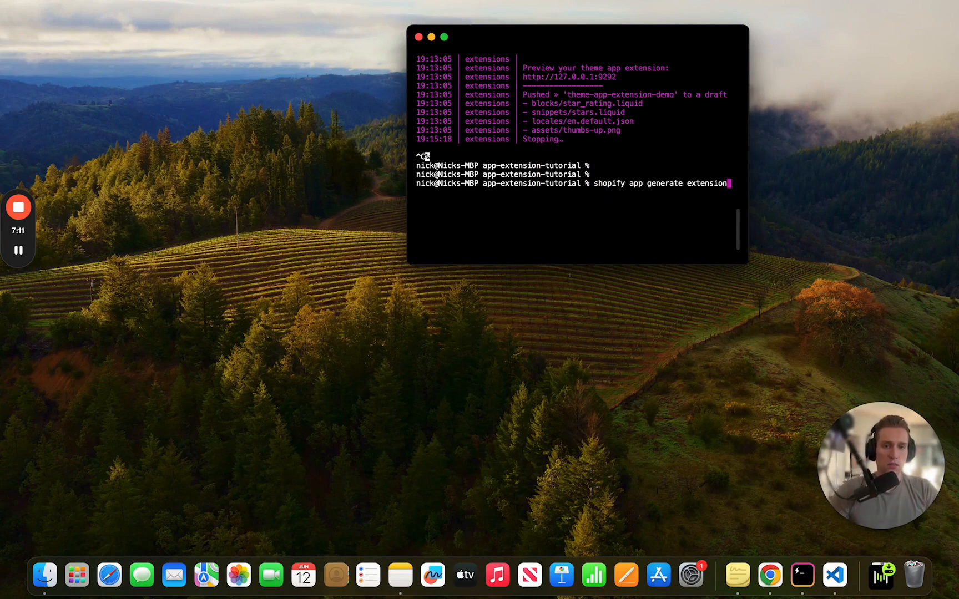
{"action": "type", "text": "shopify app deploy"}
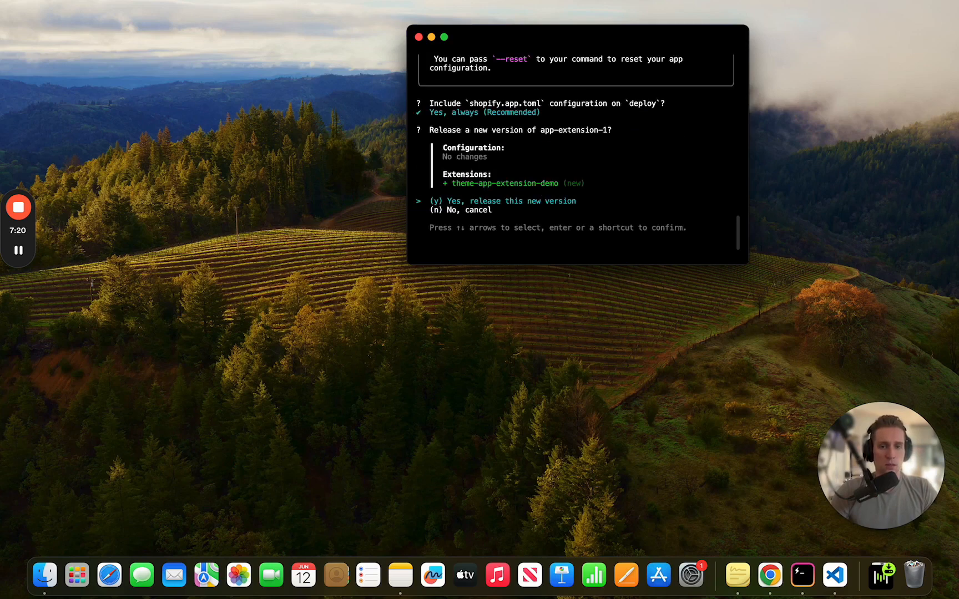
{"action": "key", "text": "enter"}
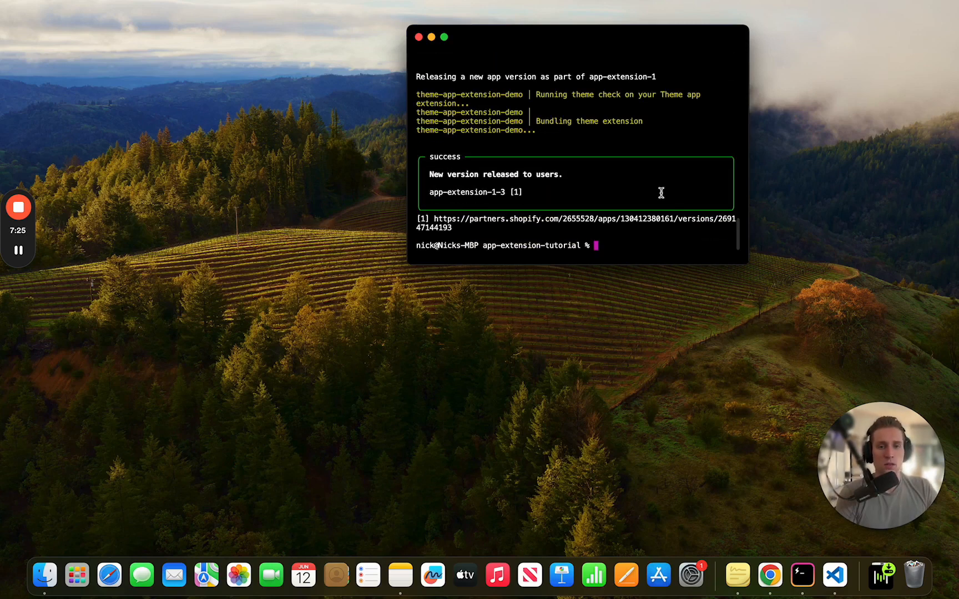
- Leave the theme editor discarding changes and reopen the current theme in the customizer
{"action": "left_click", "coordinate": [833, 575]}
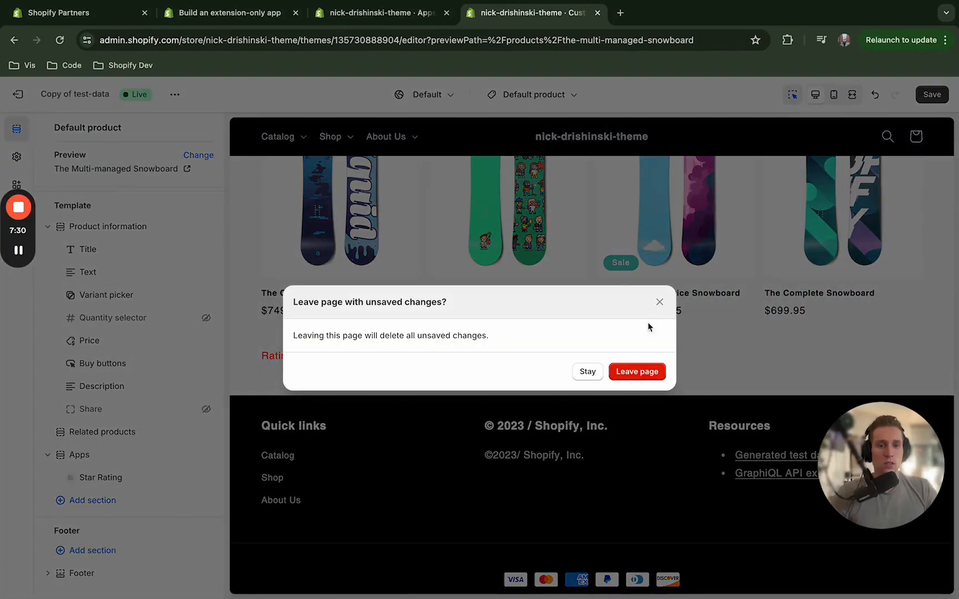
{"action": "left_click", "coordinate": [636, 372]}
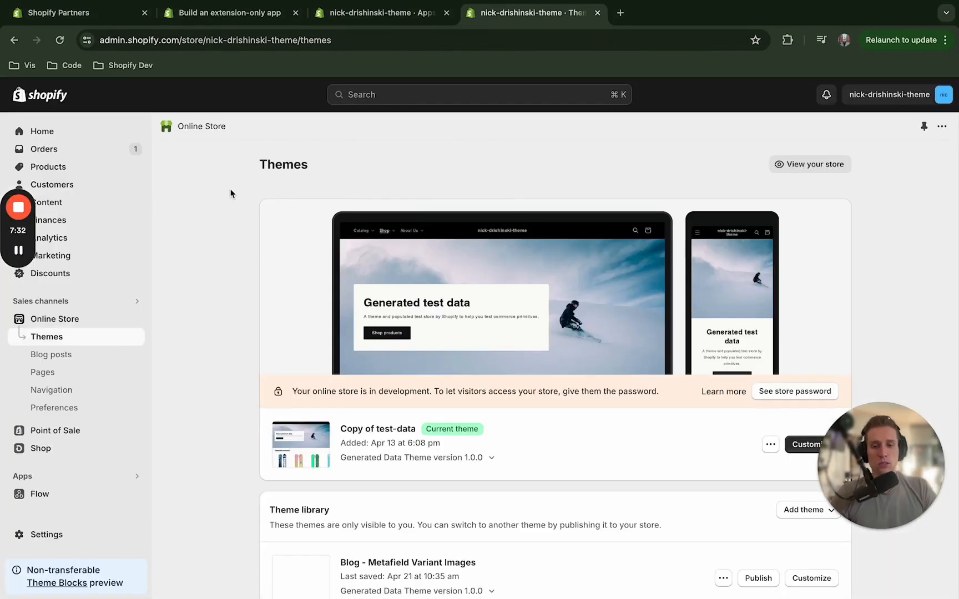
{"action": "left_click", "coordinate": [18, 251]}
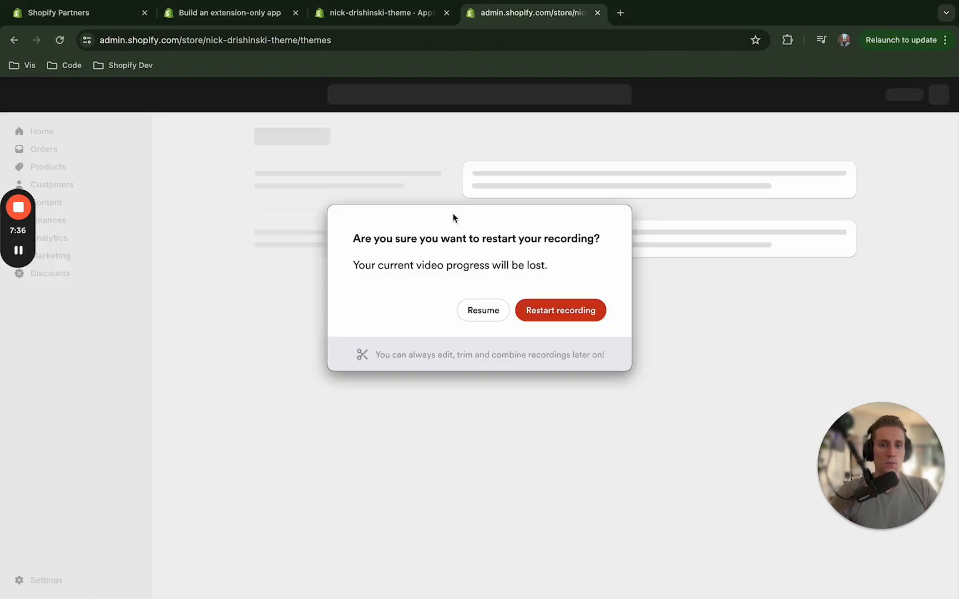
{"action": "left_click", "coordinate": [482, 310]}
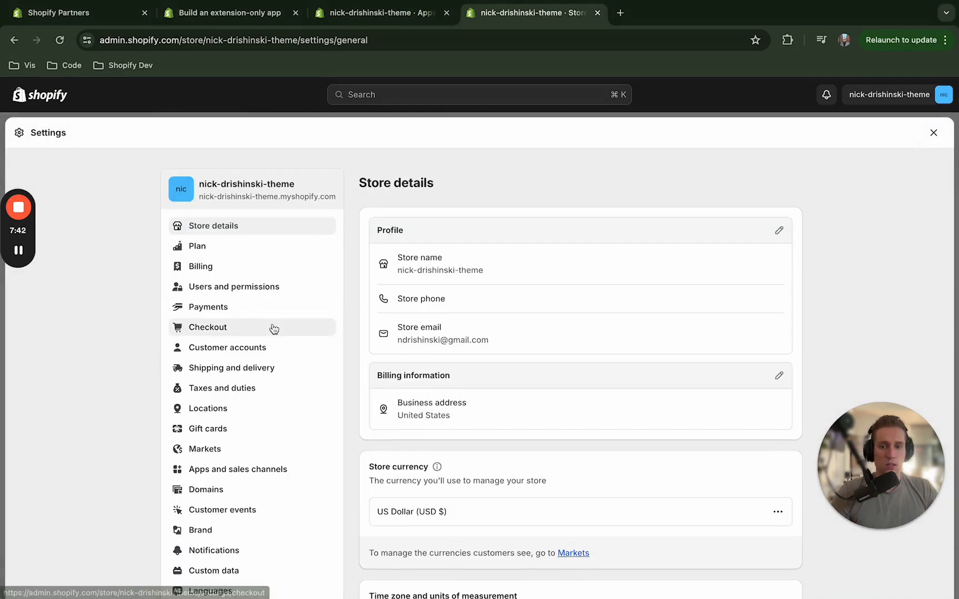
{"action": "scroll", "scroll_direction": "down", "scroll_amount": 3}
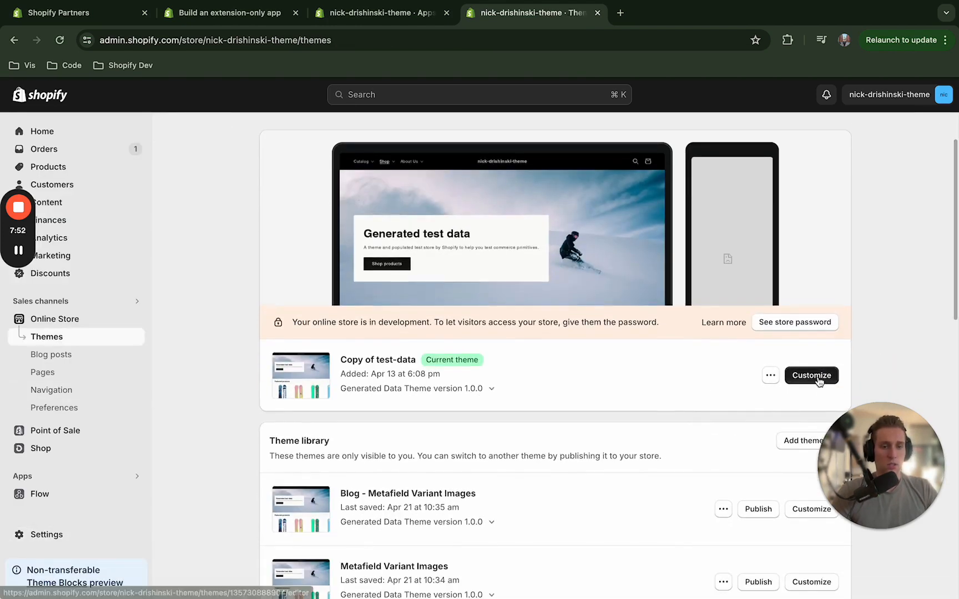
{"action": "left_click", "coordinate": [811, 375]}
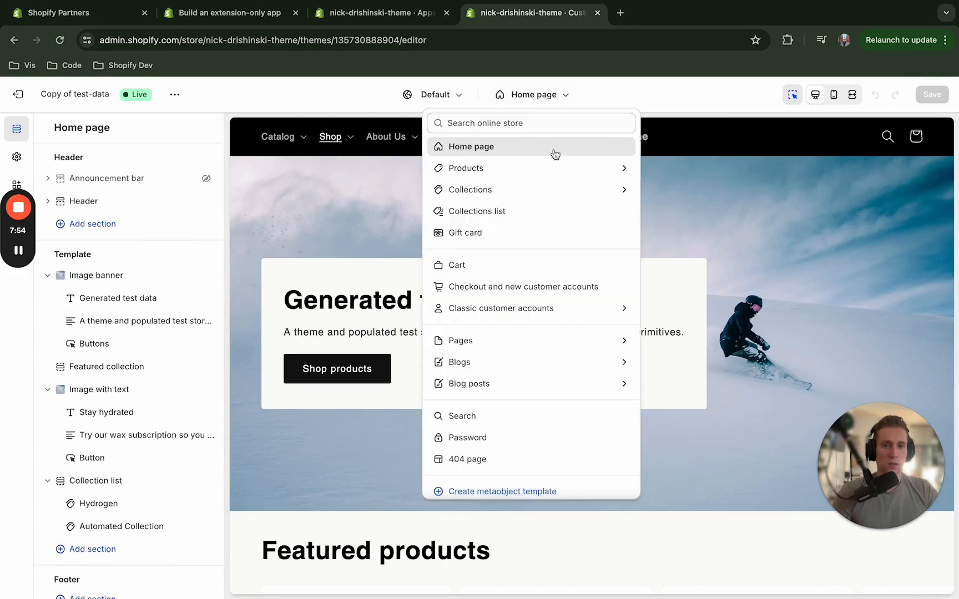
- On the Default product template, add the Star Rating app block as a new section
{"action": "left_click", "coordinate": [466, 169]}
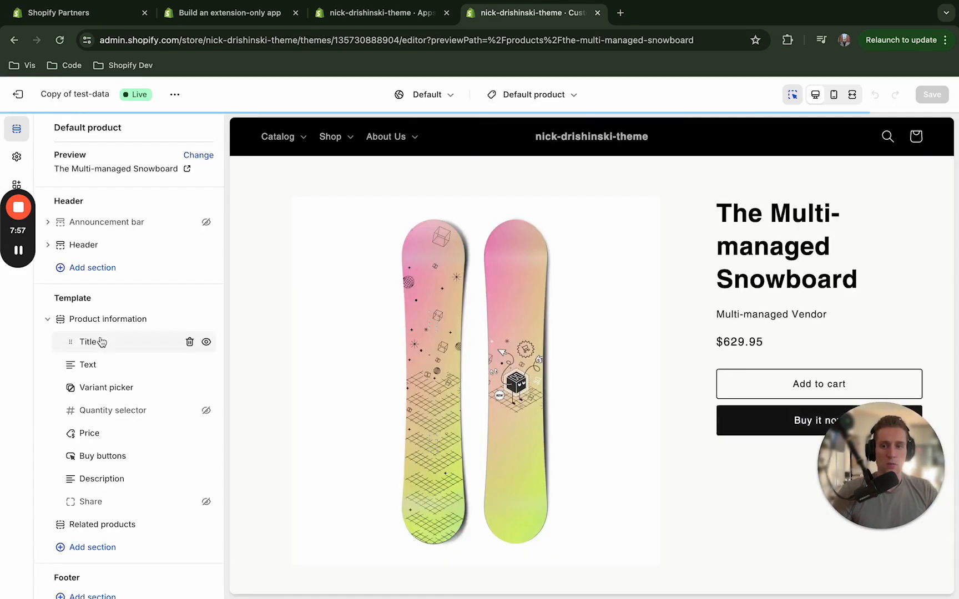
{"action": "left_click", "coordinate": [92, 501]}
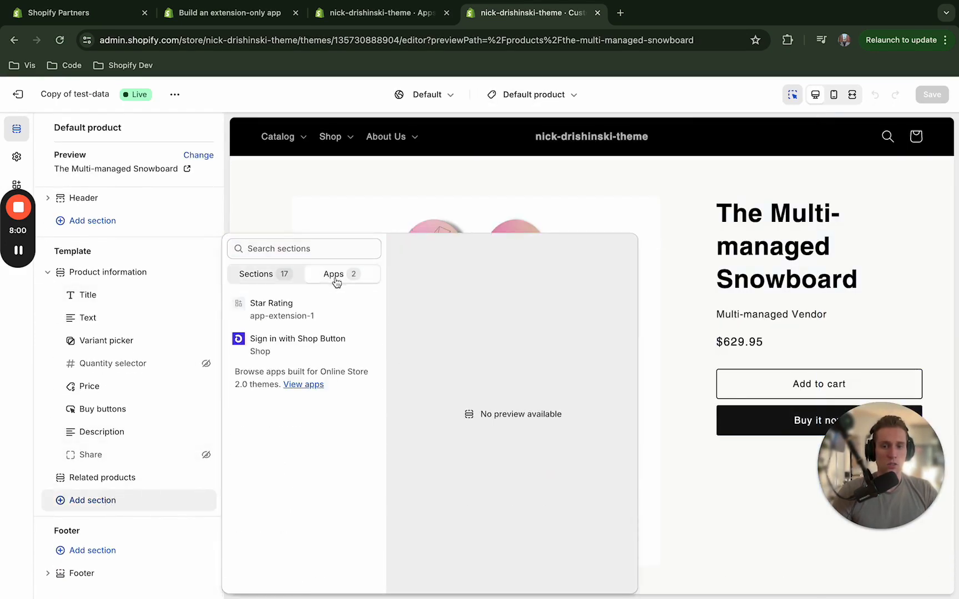
{"action": "left_click", "coordinate": [272, 309]}
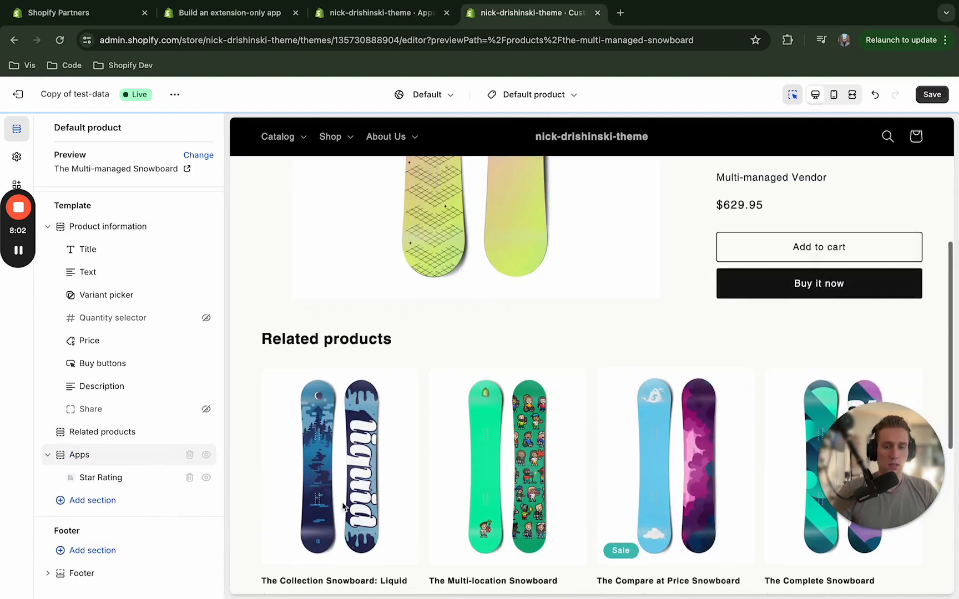
{"action": "left_click", "coordinate": [101, 477]}
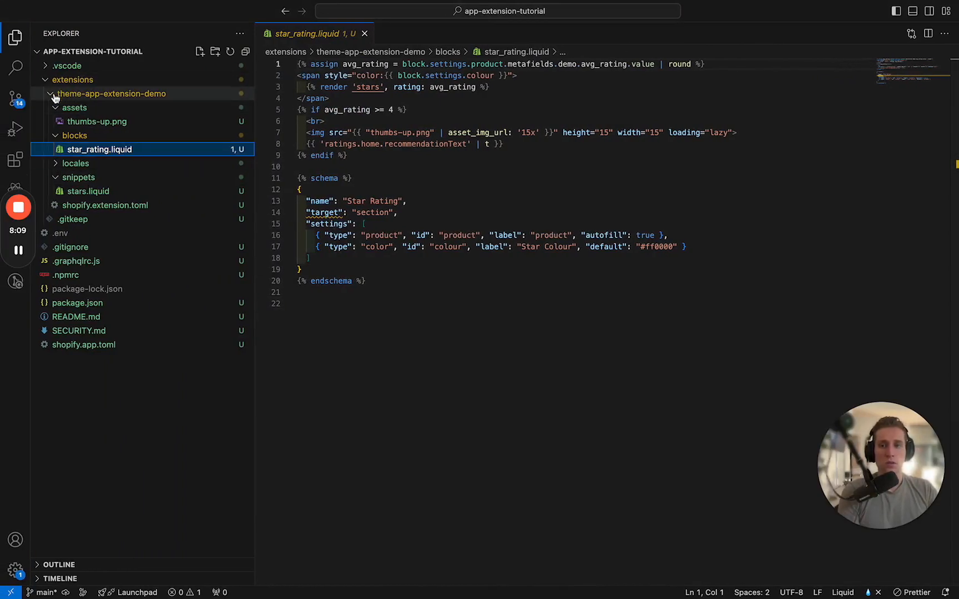
{"action": "left_click", "coordinate": [72, 80]}
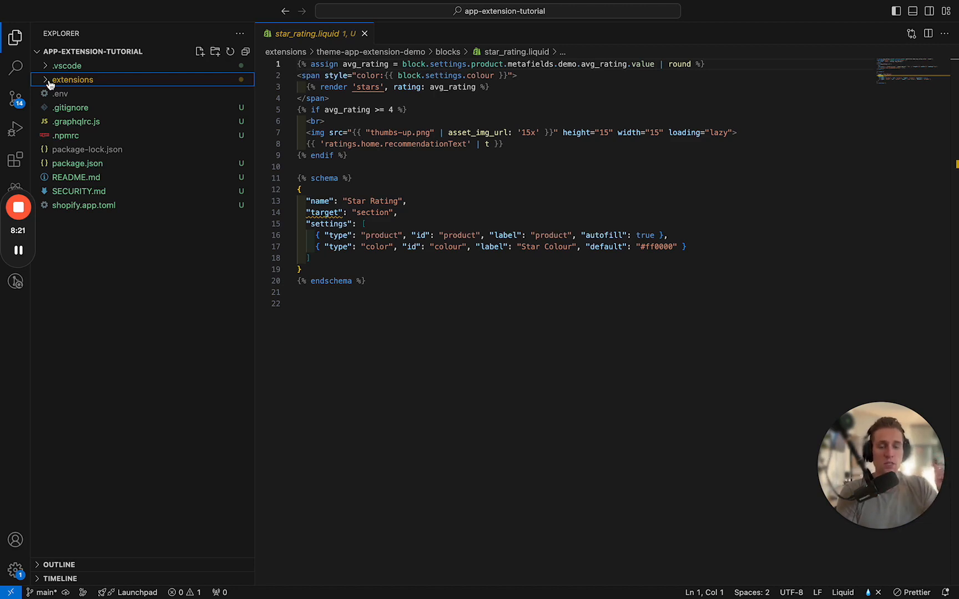
{"action": "left_click", "coordinate": [73, 80]}
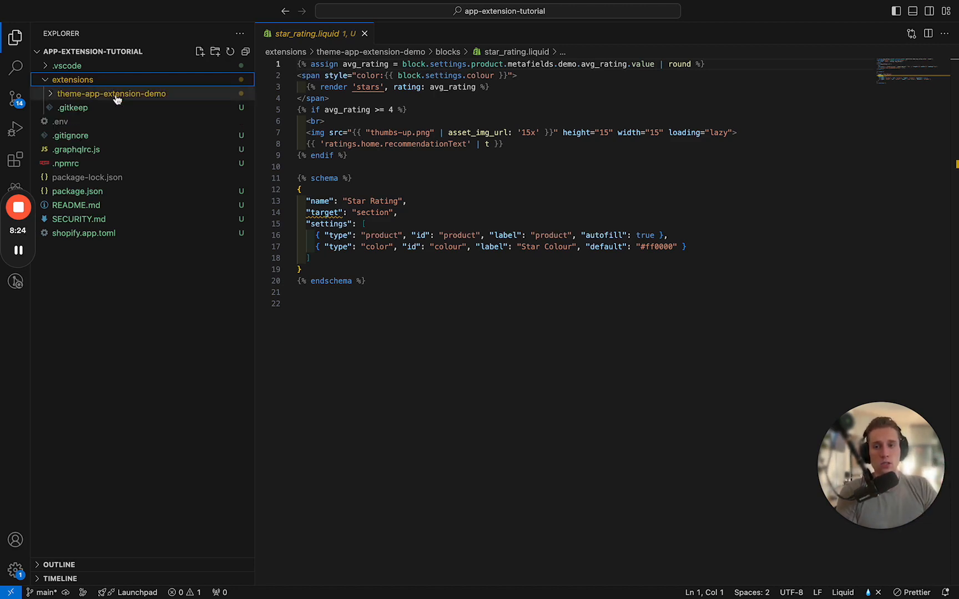
{"action": "left_click", "coordinate": [73, 79]}
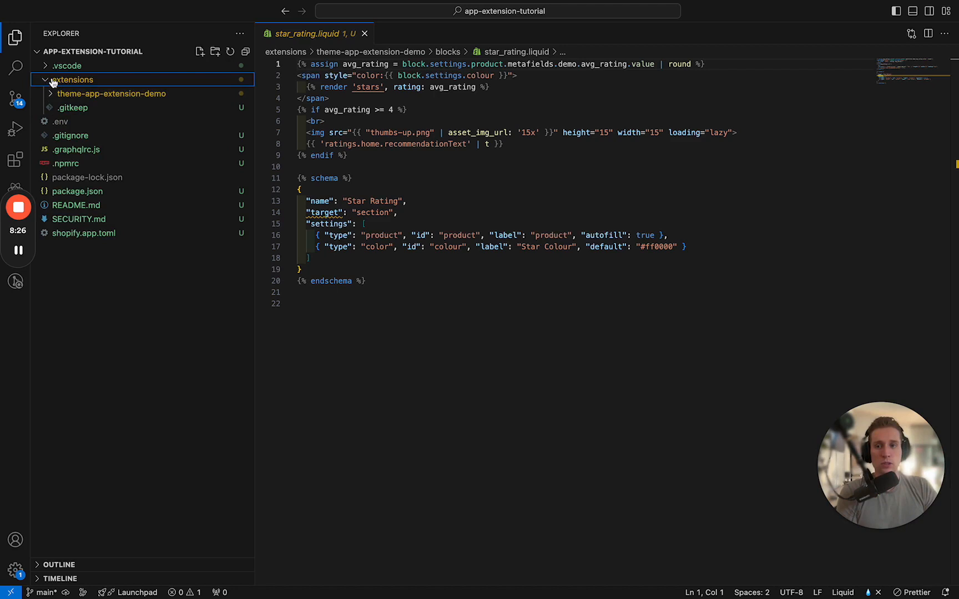